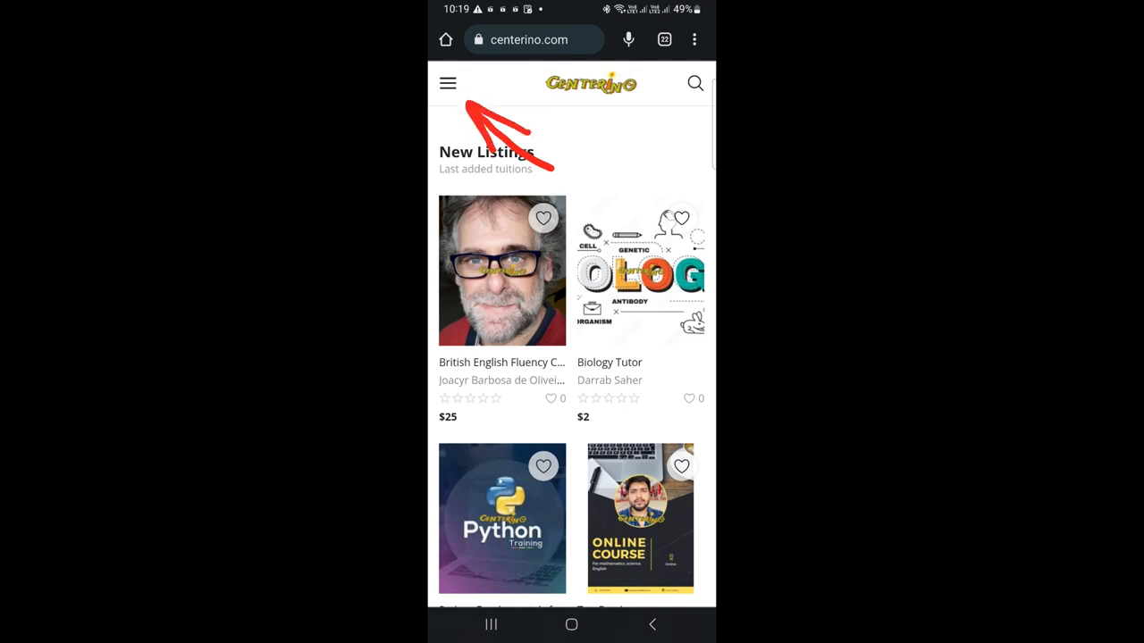
Reach the new account registration form from the site's main menu.
left_click(447, 84)
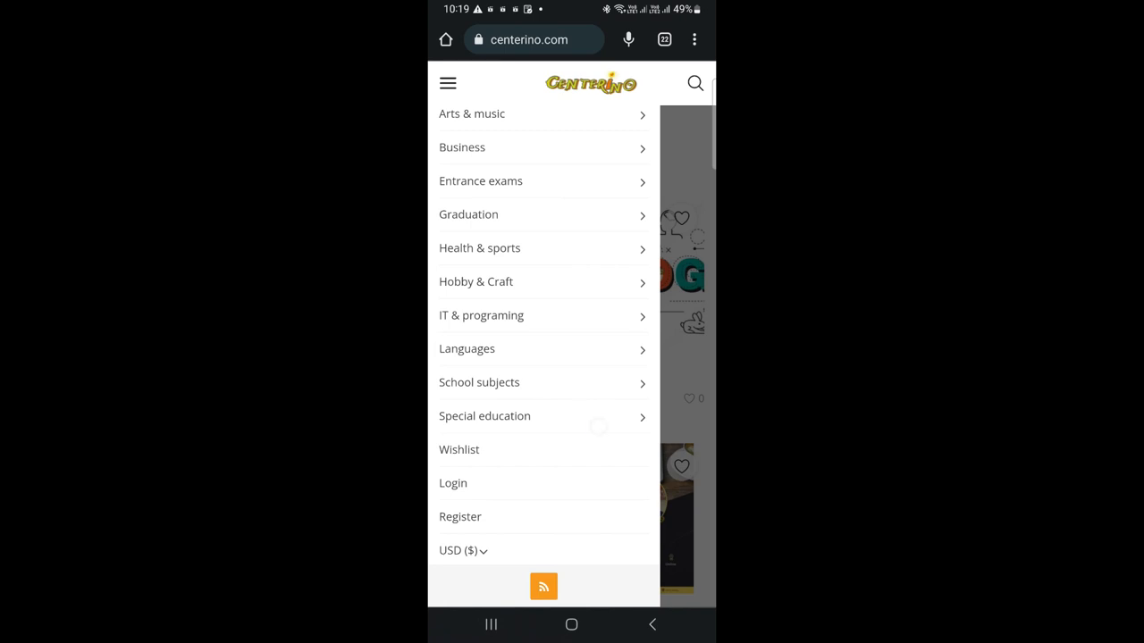
left_click(461, 517)
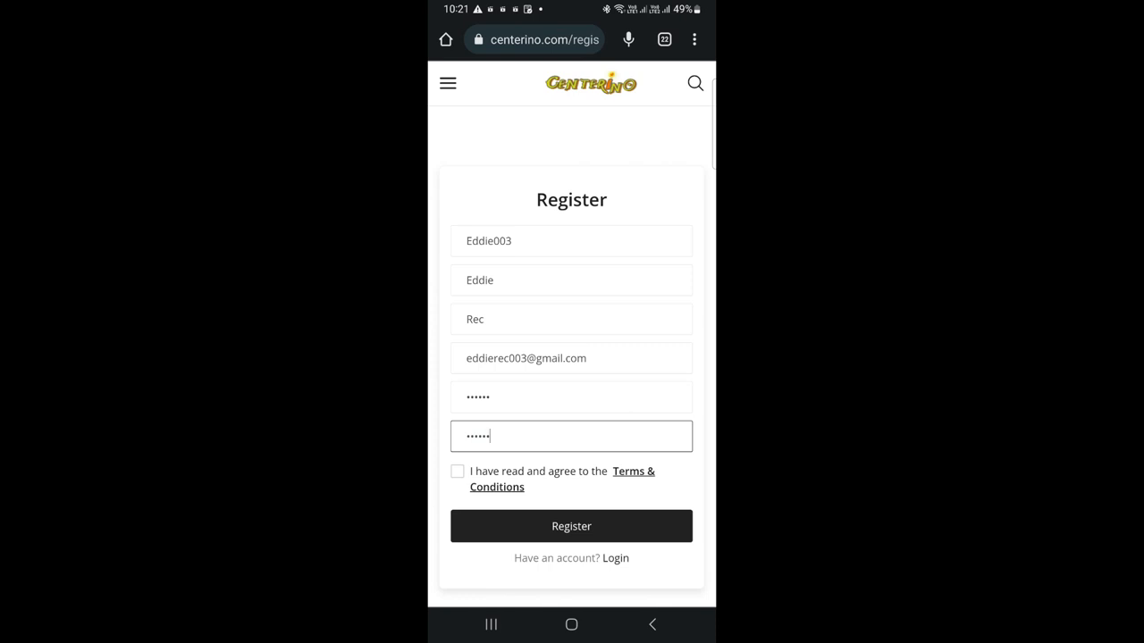
Accept the Terms & Conditions and submit the registration to create the tutor account.
left_click(457, 472)
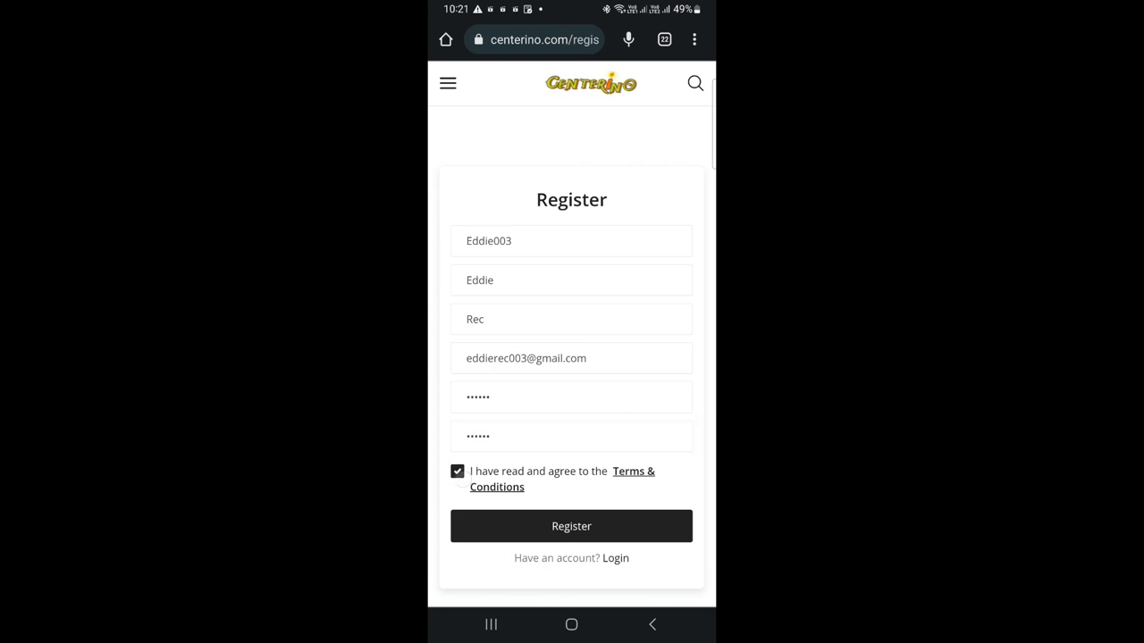
left_click(572, 525)
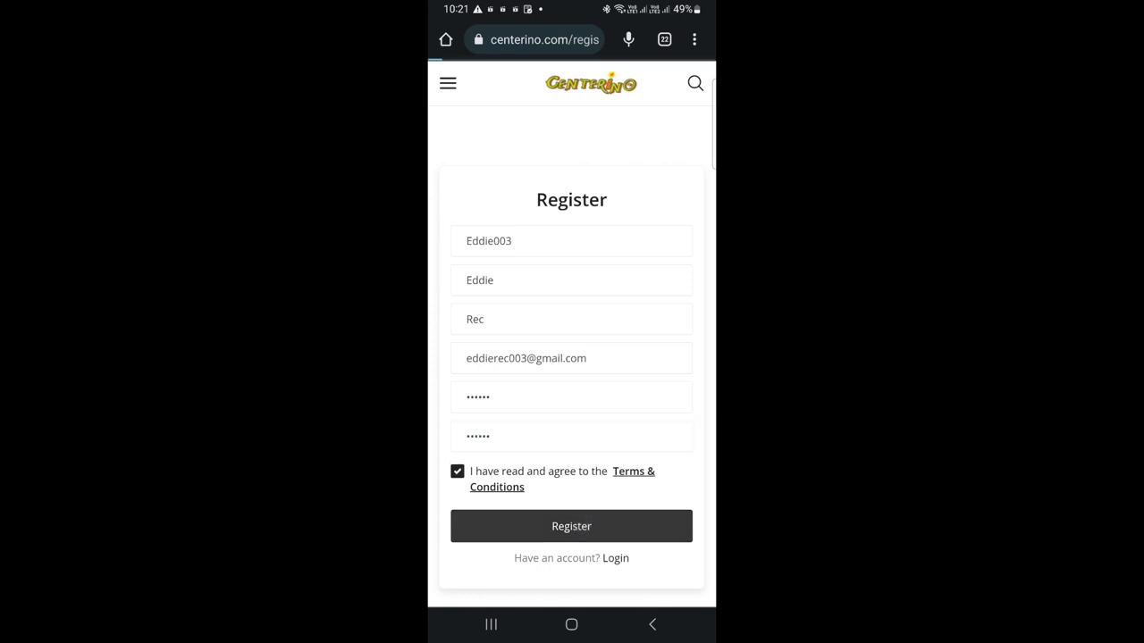
left_click(571, 525)
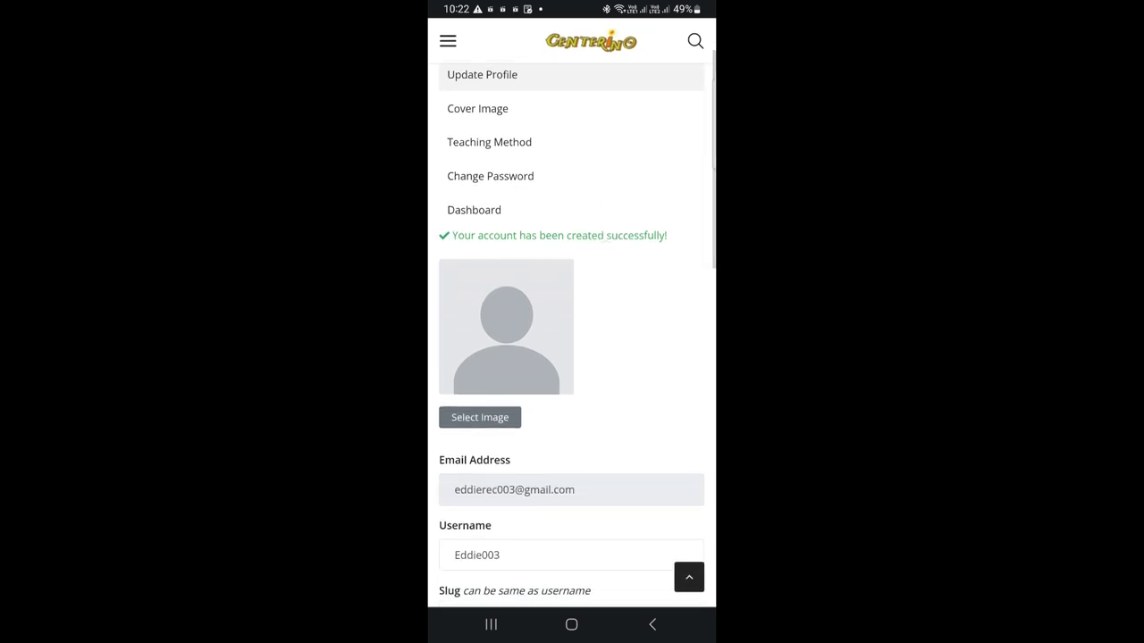
Choose the cooking photo from the gallery as the profile picture.
left_click(479, 418)
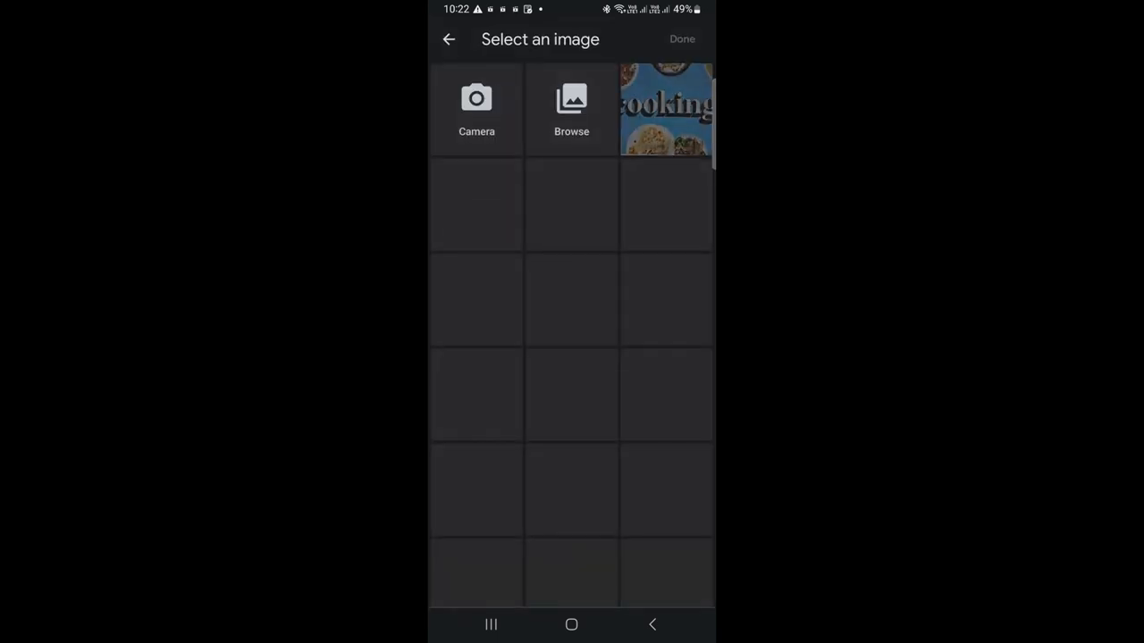
left_click(572, 204)
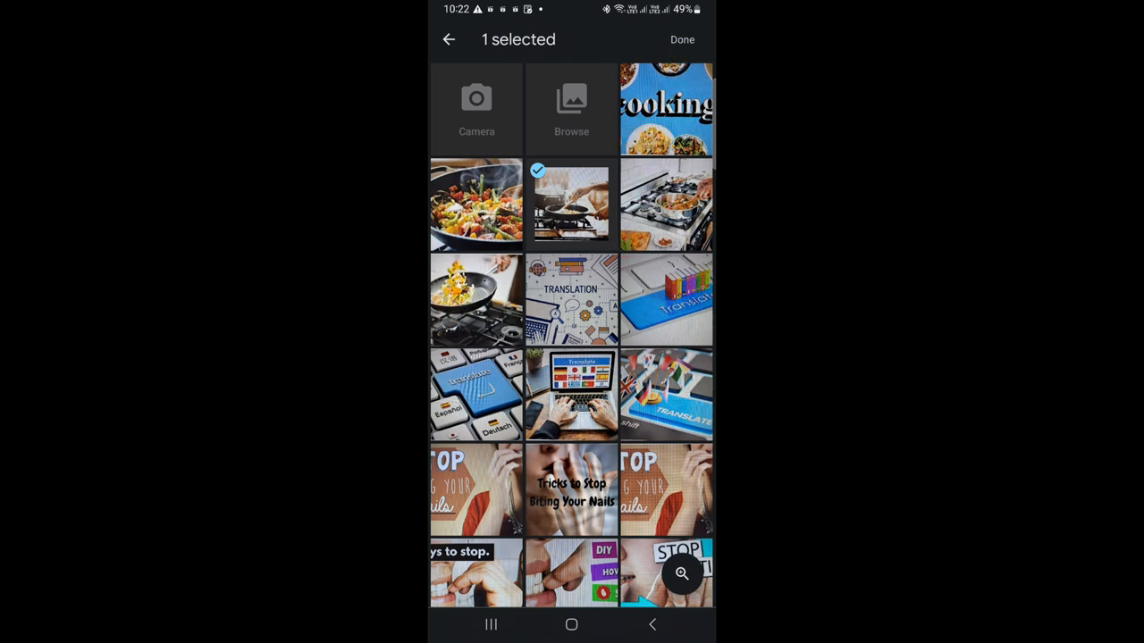
left_click(683, 39)
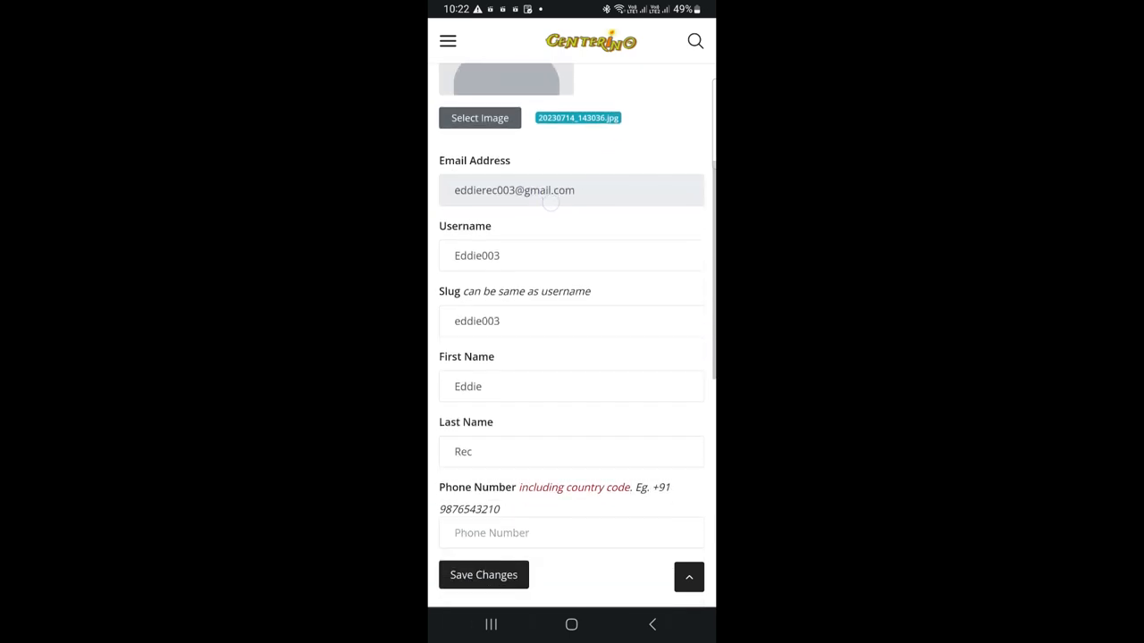
scroll("down", 3)
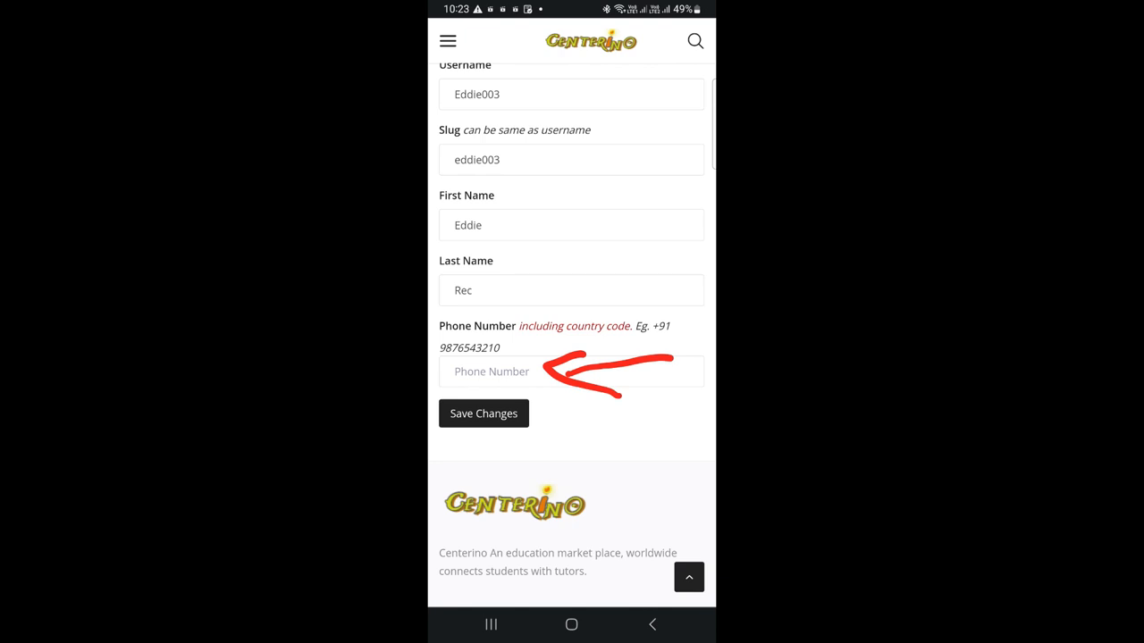
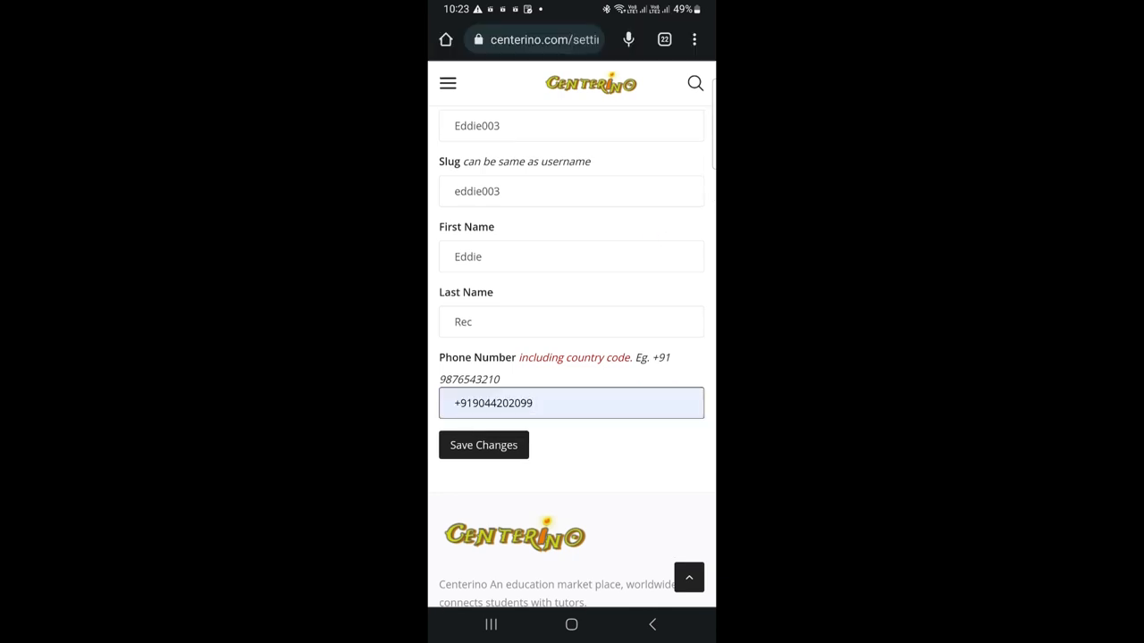
left_click(483, 445)
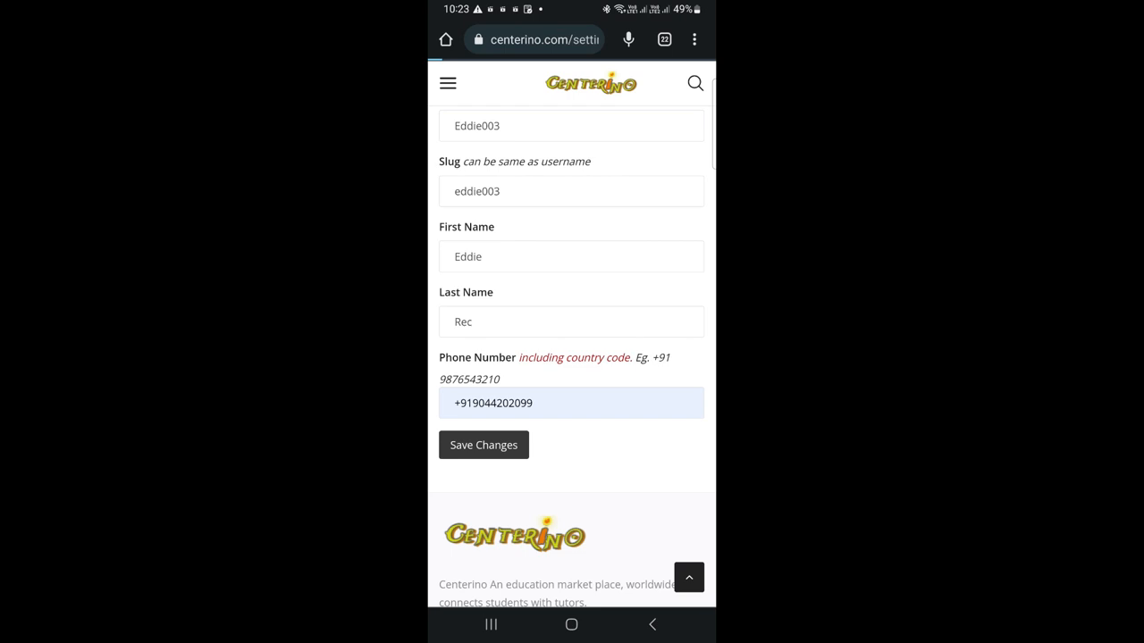
left_click(482, 445)
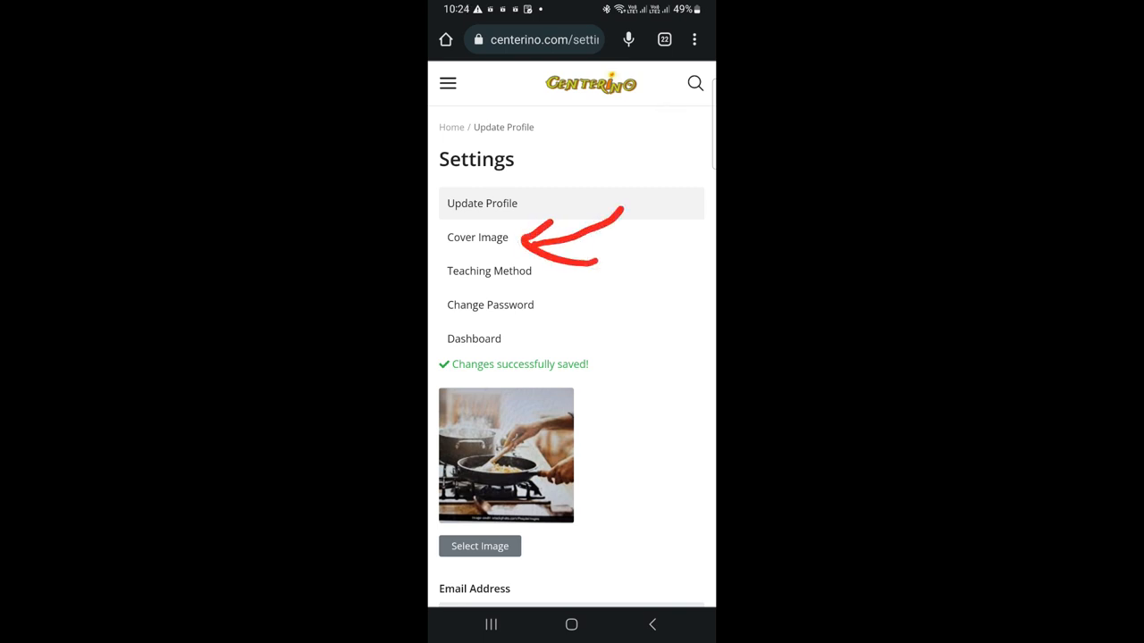
Upload the cooking banner as the cover image in Boxed layout and save it.
left_click(477, 236)
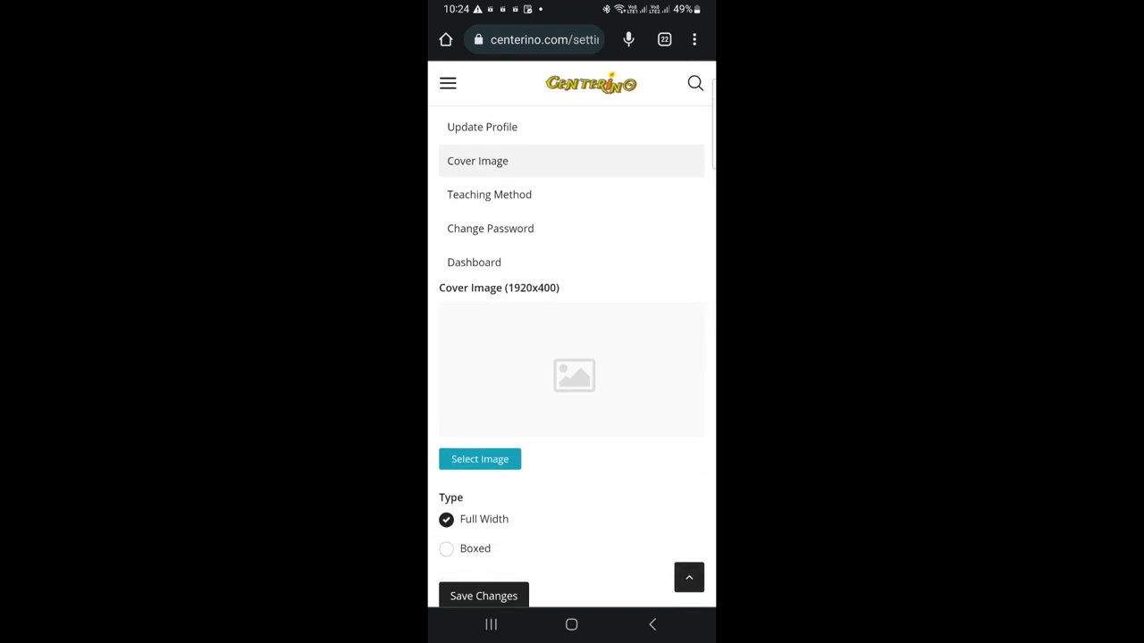
left_click(479, 458)
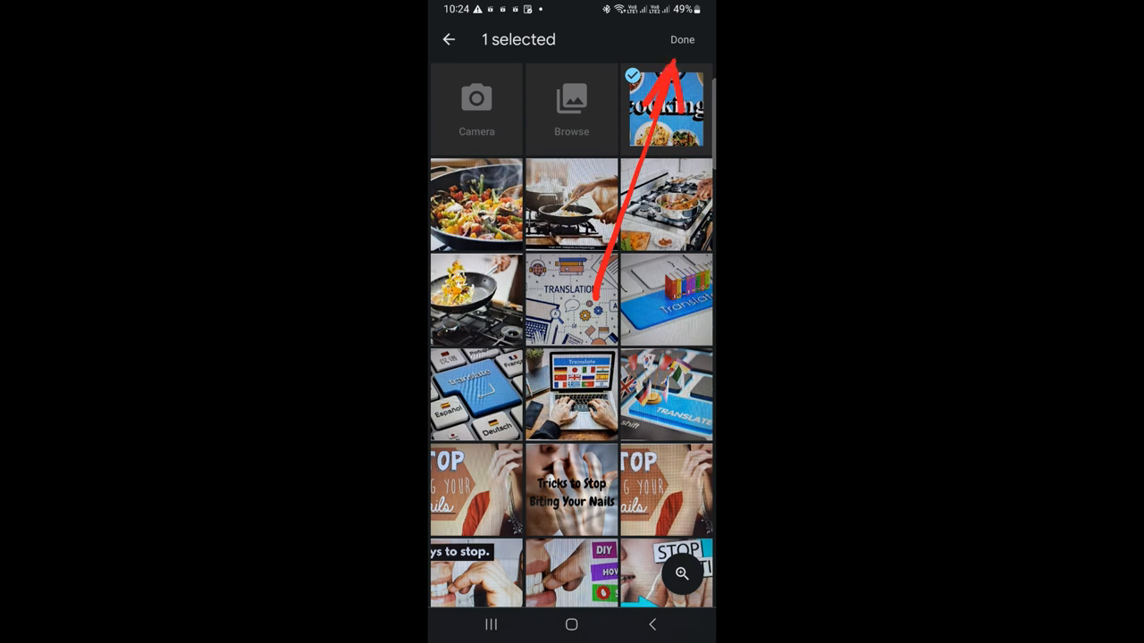
left_click(682, 39)
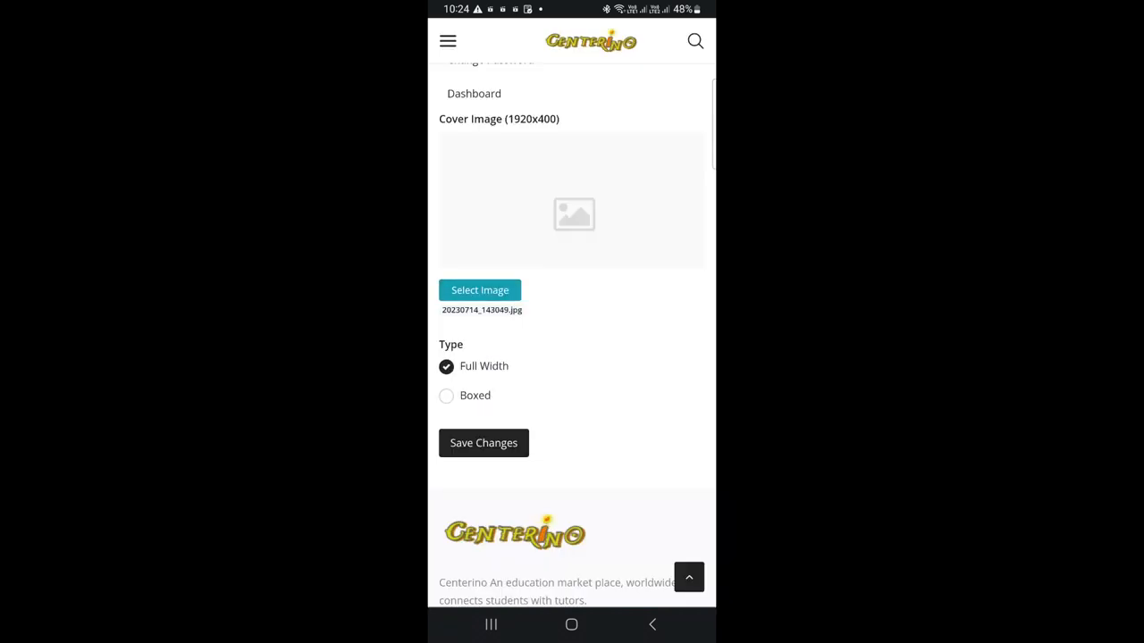
left_click(447, 395)
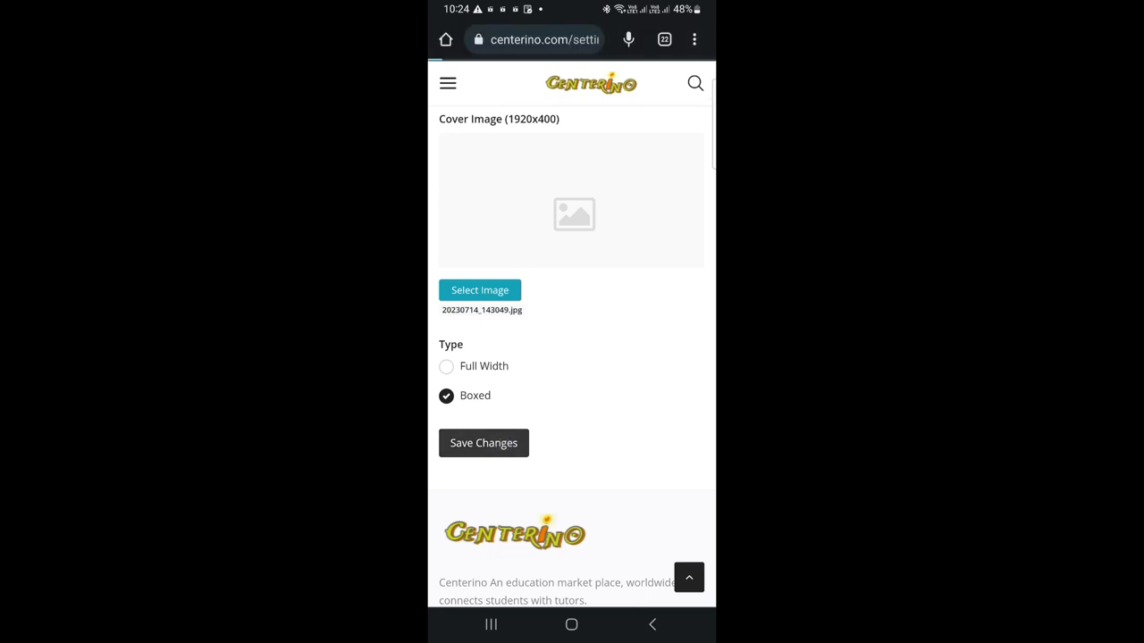
left_click(483, 443)
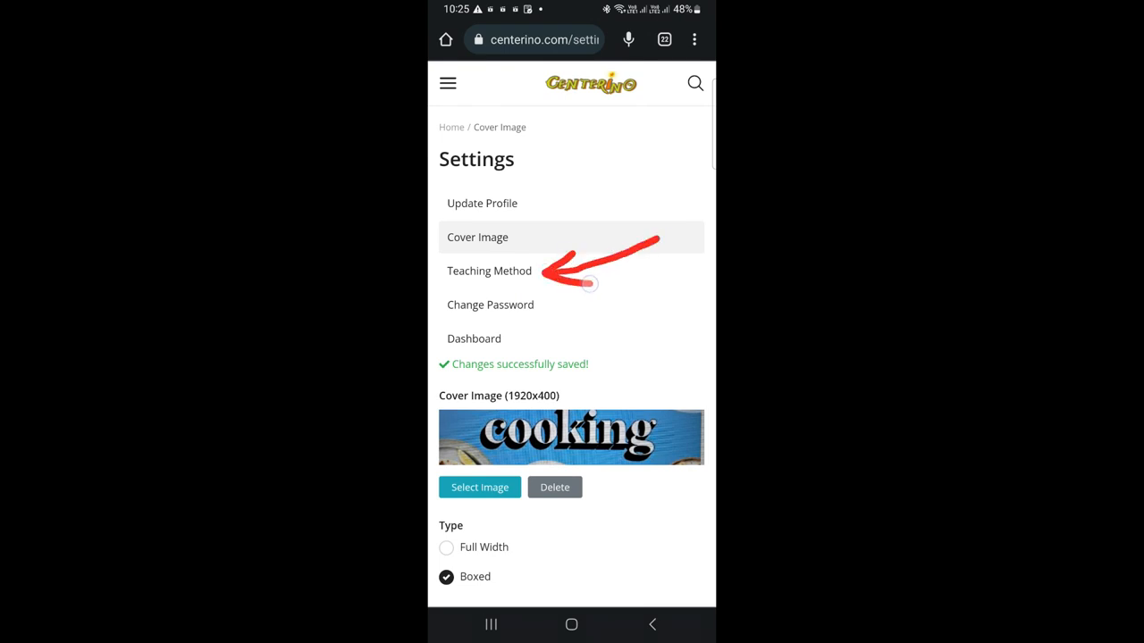
In Teaching Method settings, enter the languages and the WhatsApp number.
left_click(490, 271)
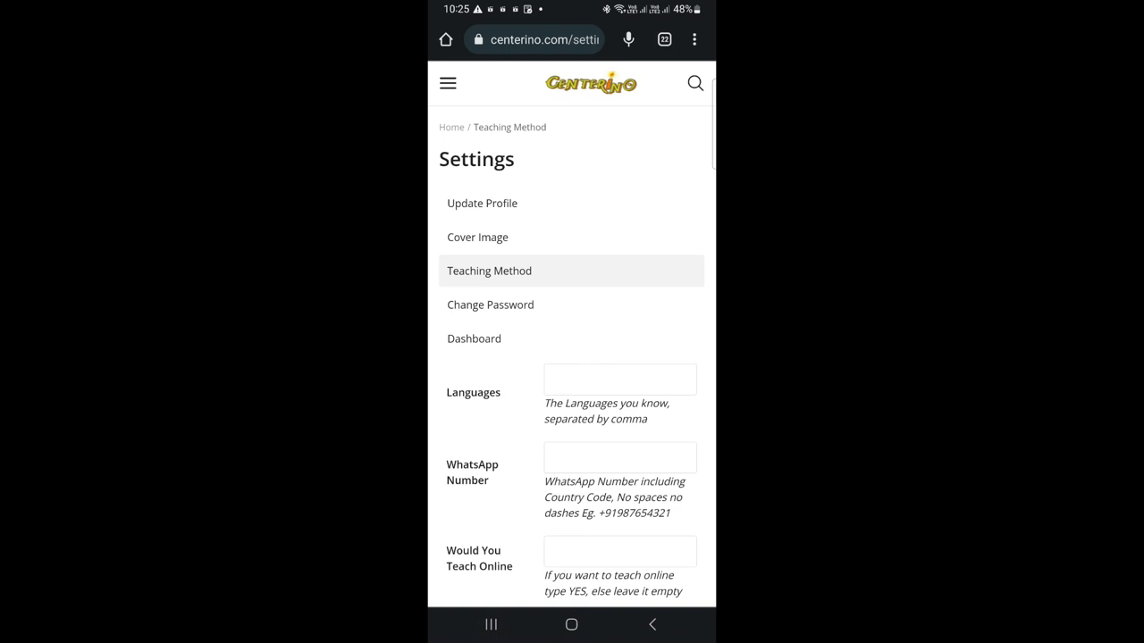
scroll("down", 3)
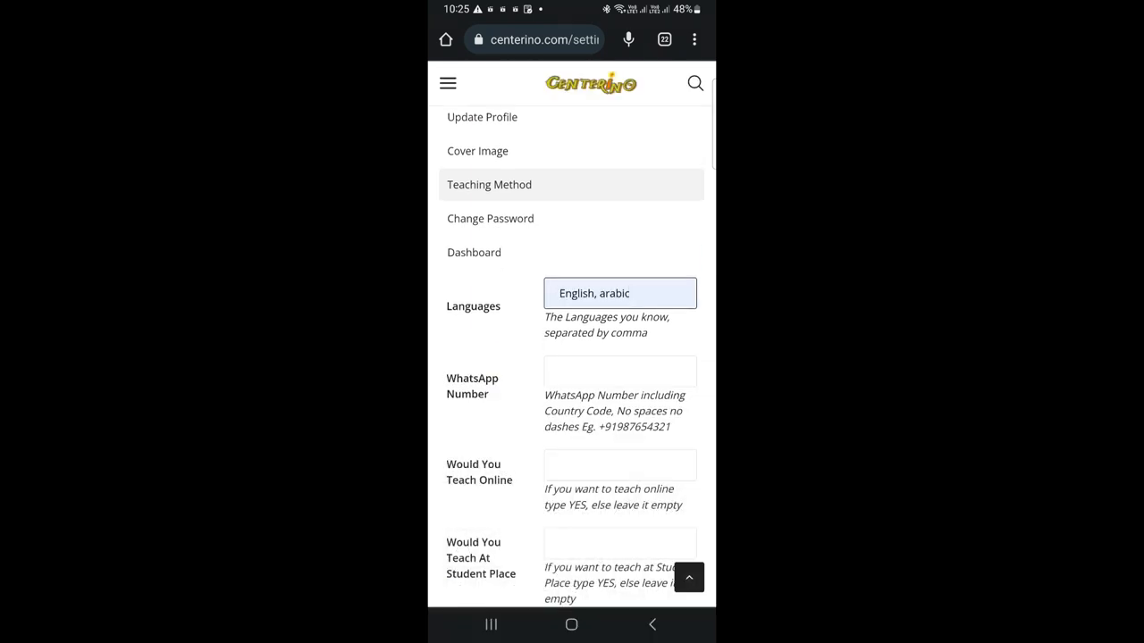
scroll("down", 3)
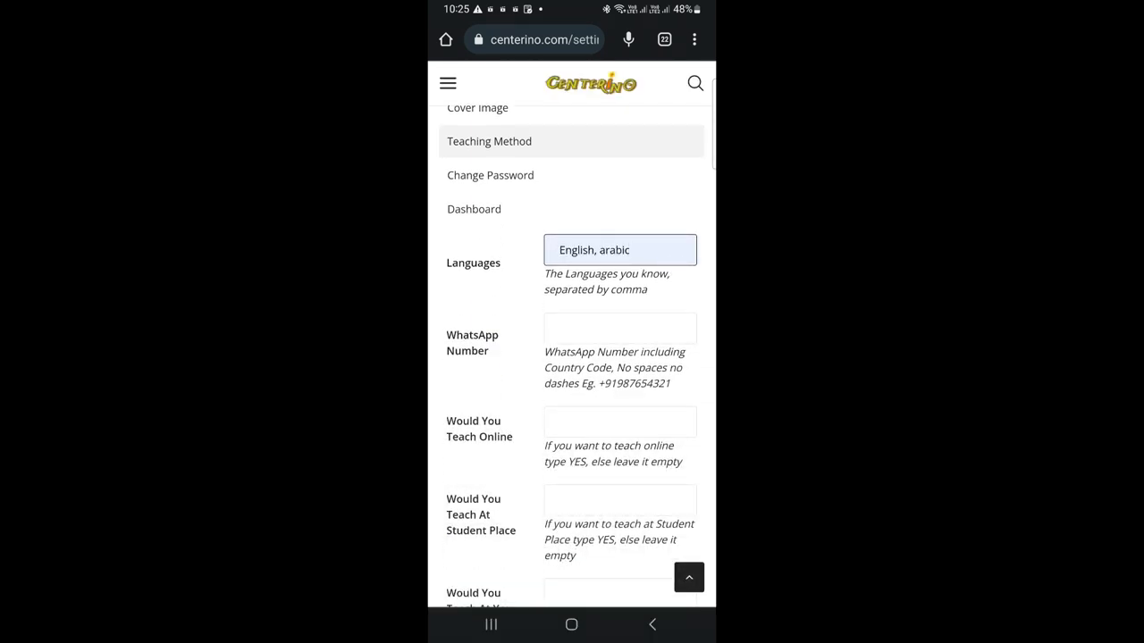
scroll("down", 3)
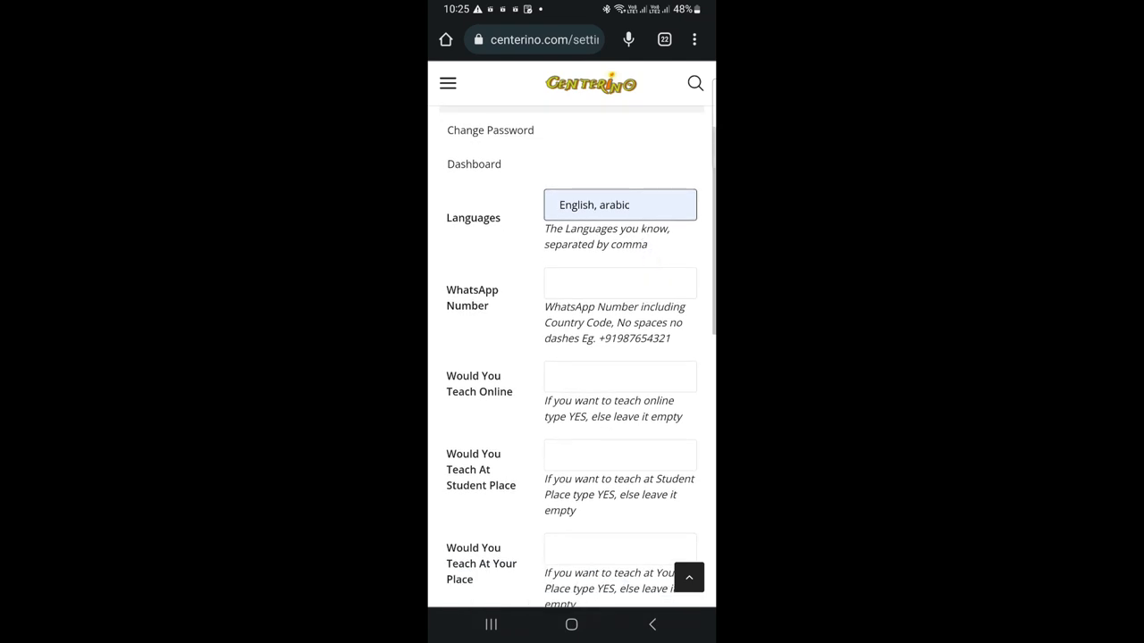
left_click(618, 282)
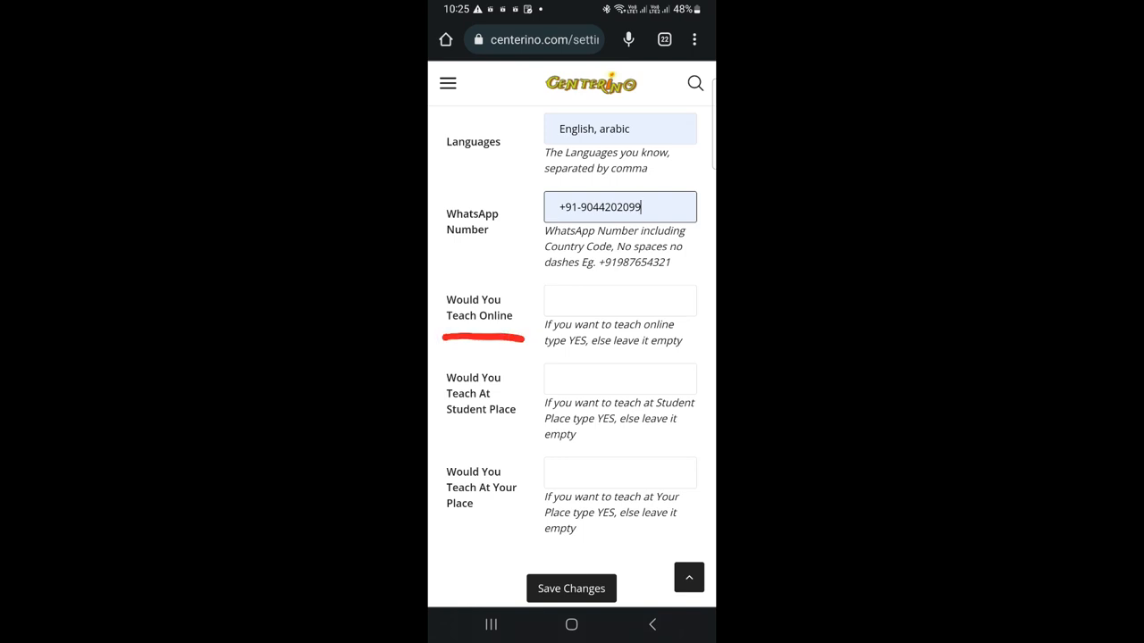
Answer Yes to teaching online and at the tutor's place, then save the teaching details.
left_click(618, 300)
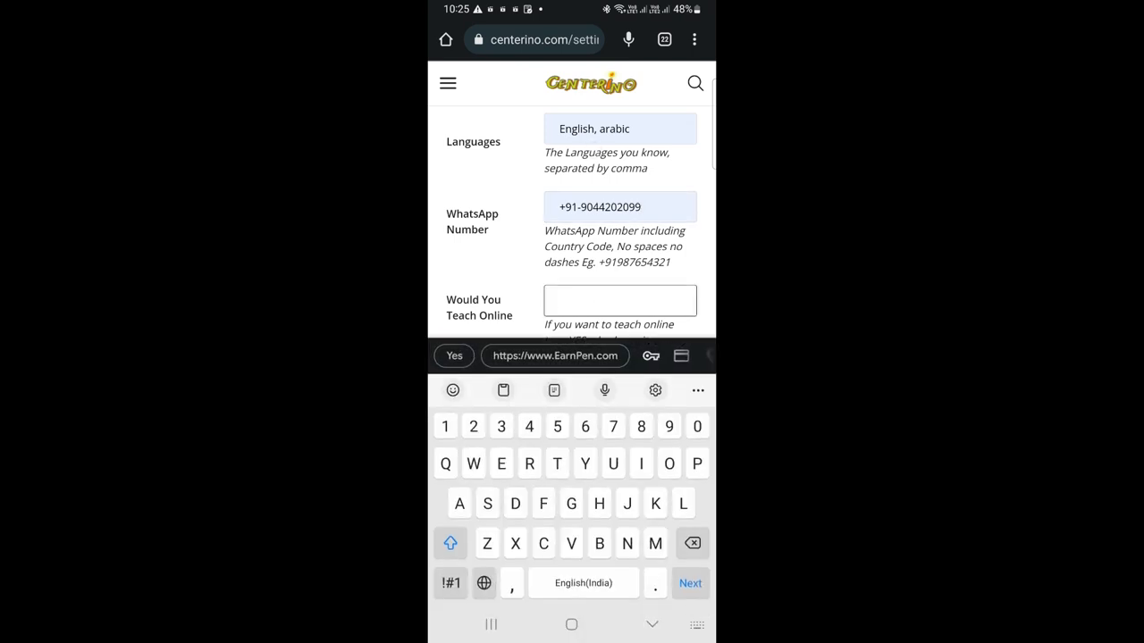
type("Yes")
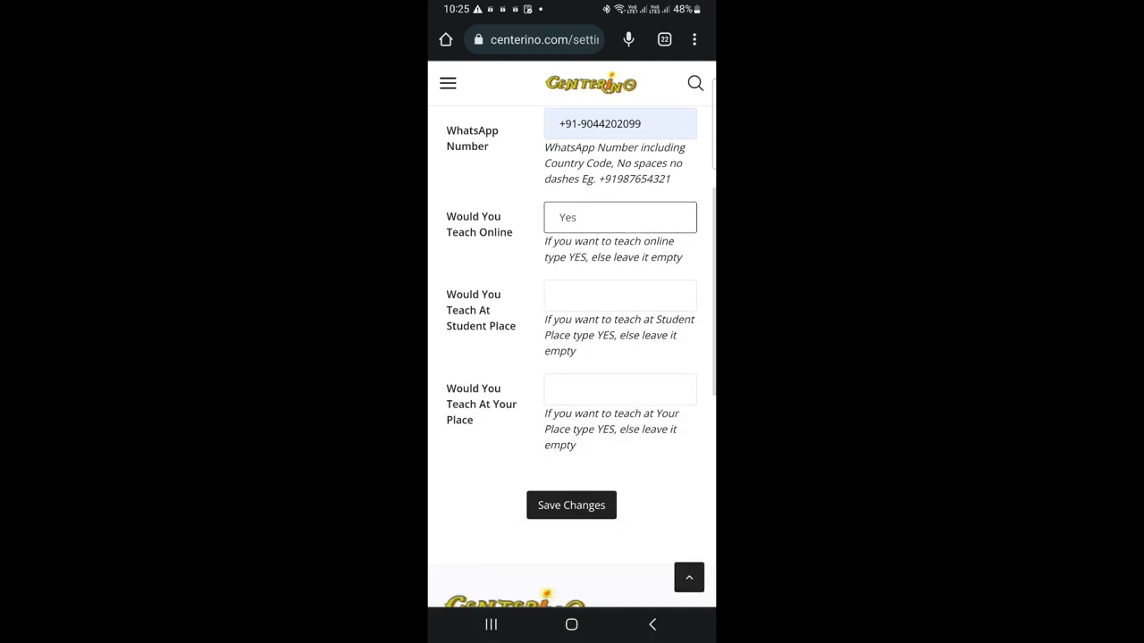
left_click_drag(433, 348, 527, 346)
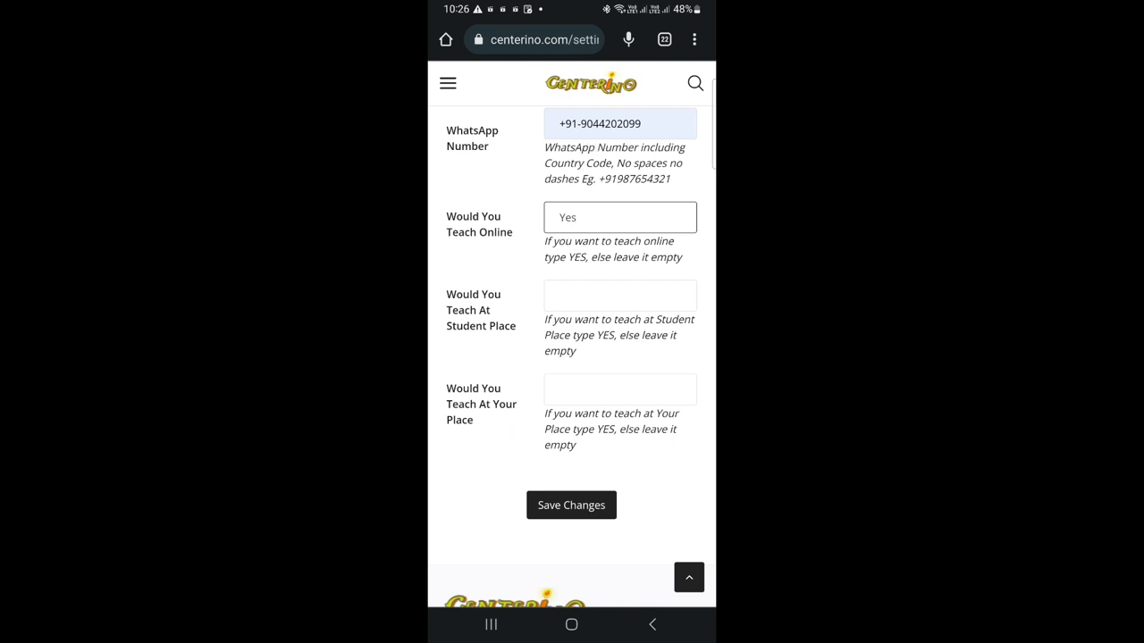
left_click_drag(438, 454, 521, 451)
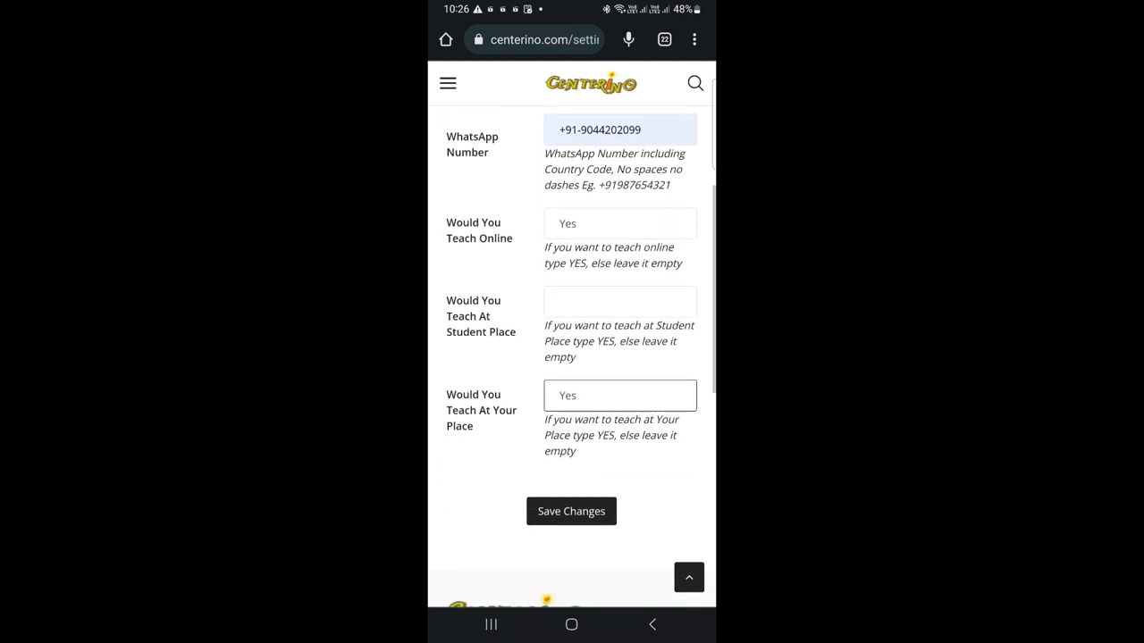
left_click(571, 511)
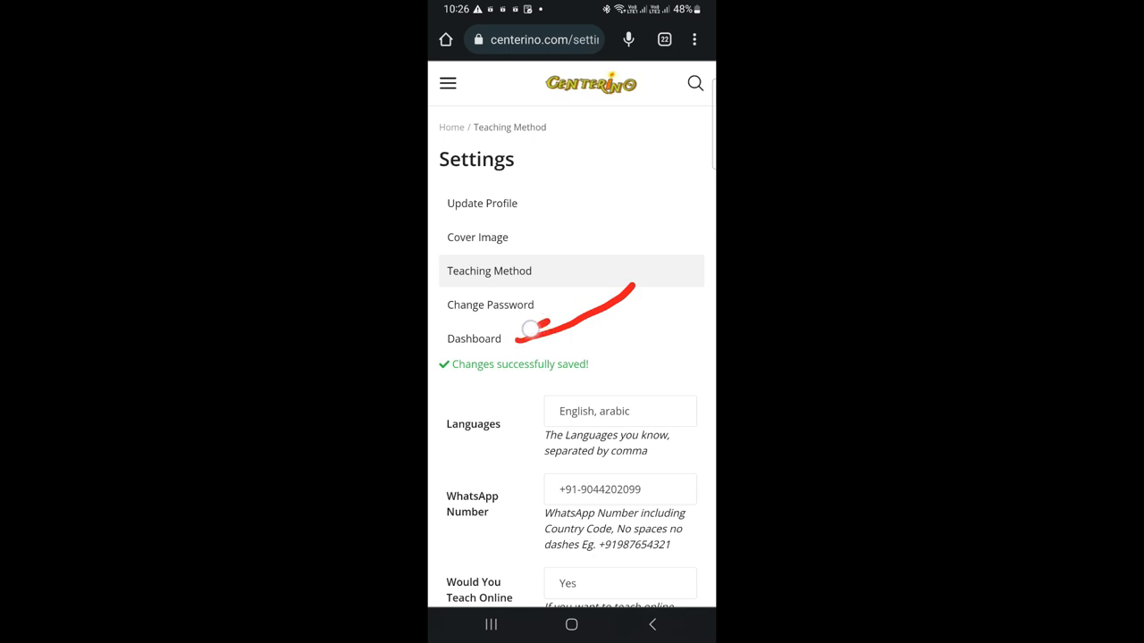
Go to the tutor dashboard, check the account options and bring up the navigation sidebar.
left_click(474, 338)
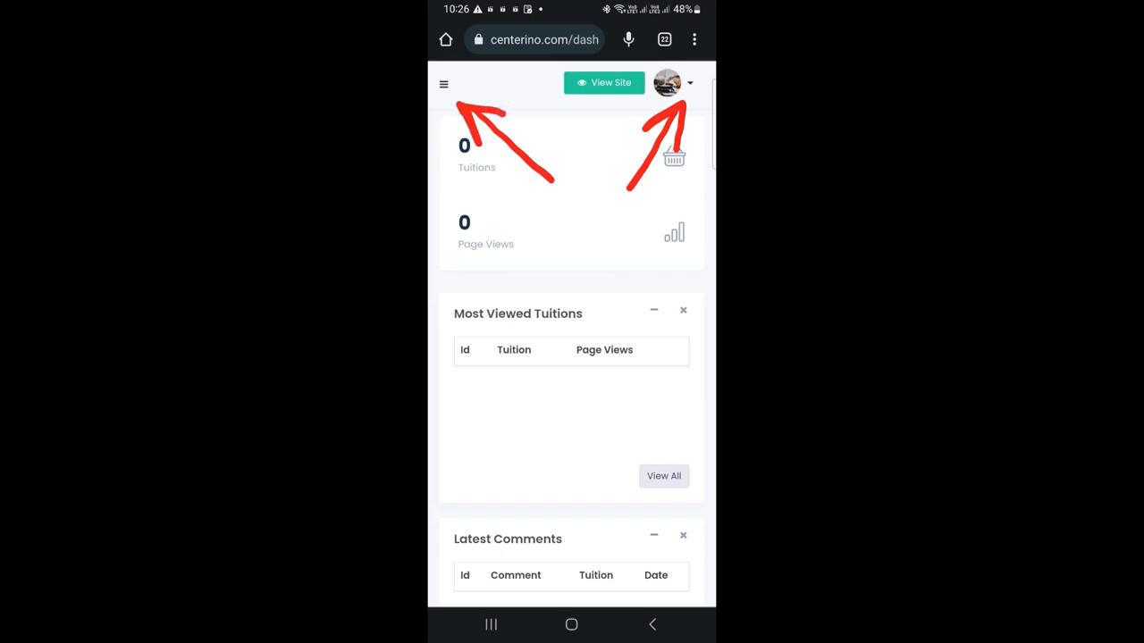
left_click(668, 84)
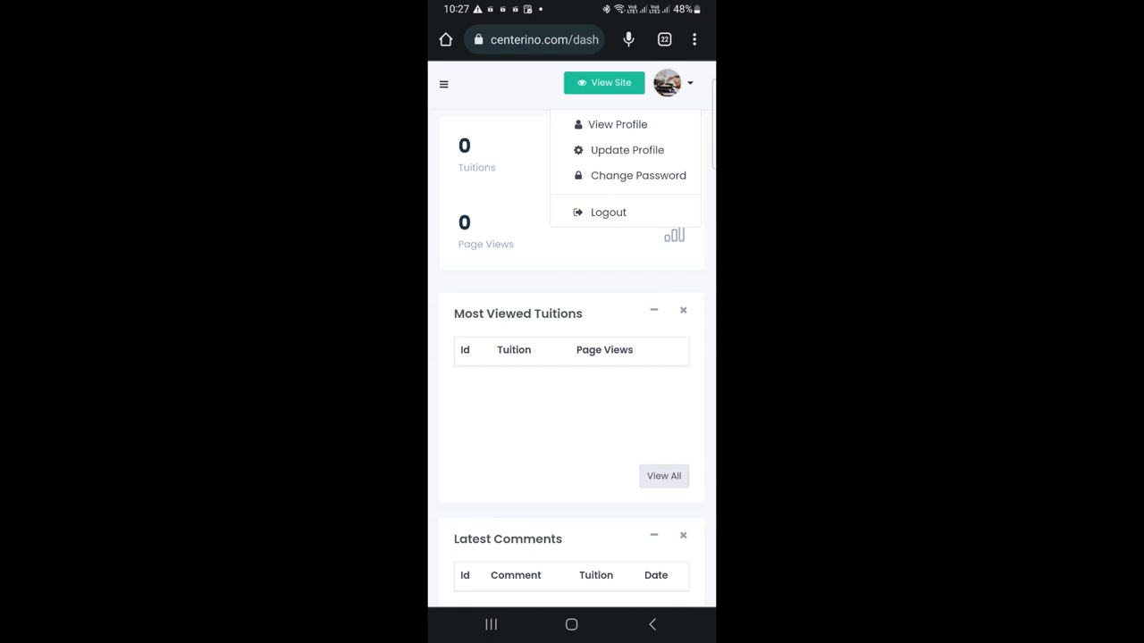
left_click(672, 82)
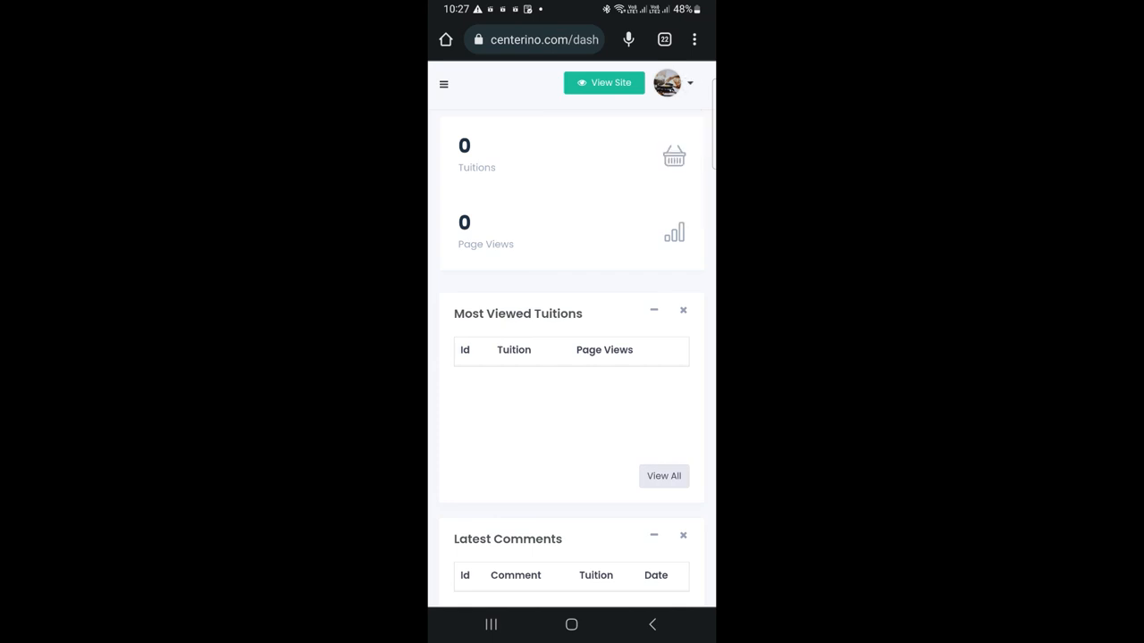
left_click(443, 84)
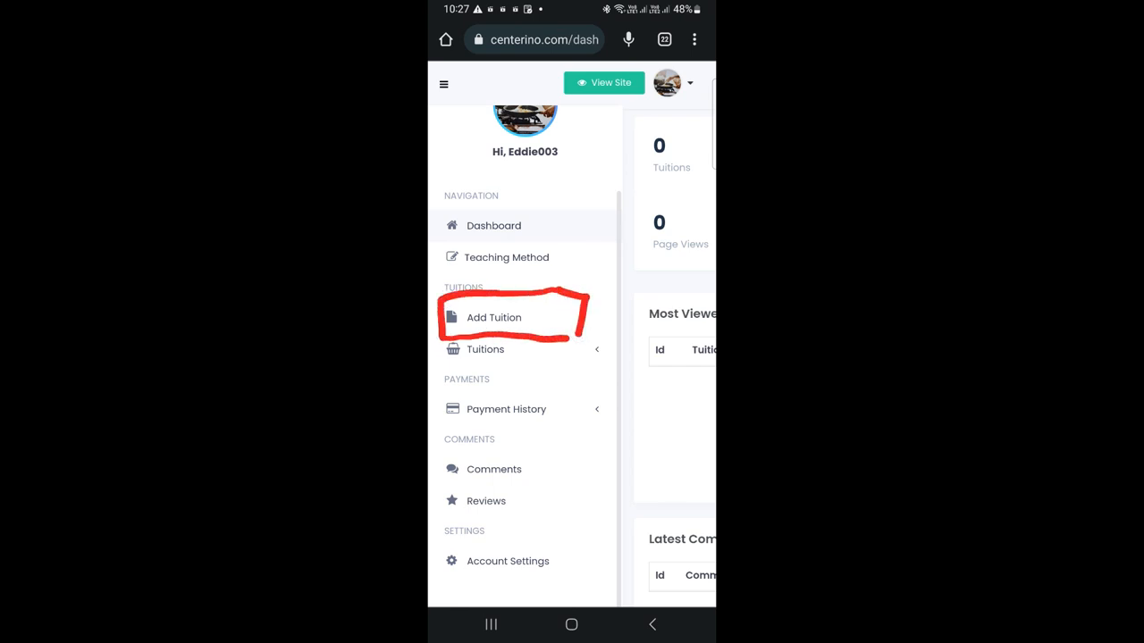
Bring up the membership plans via Add Tuition and choose the Free plan.
left_click(493, 318)
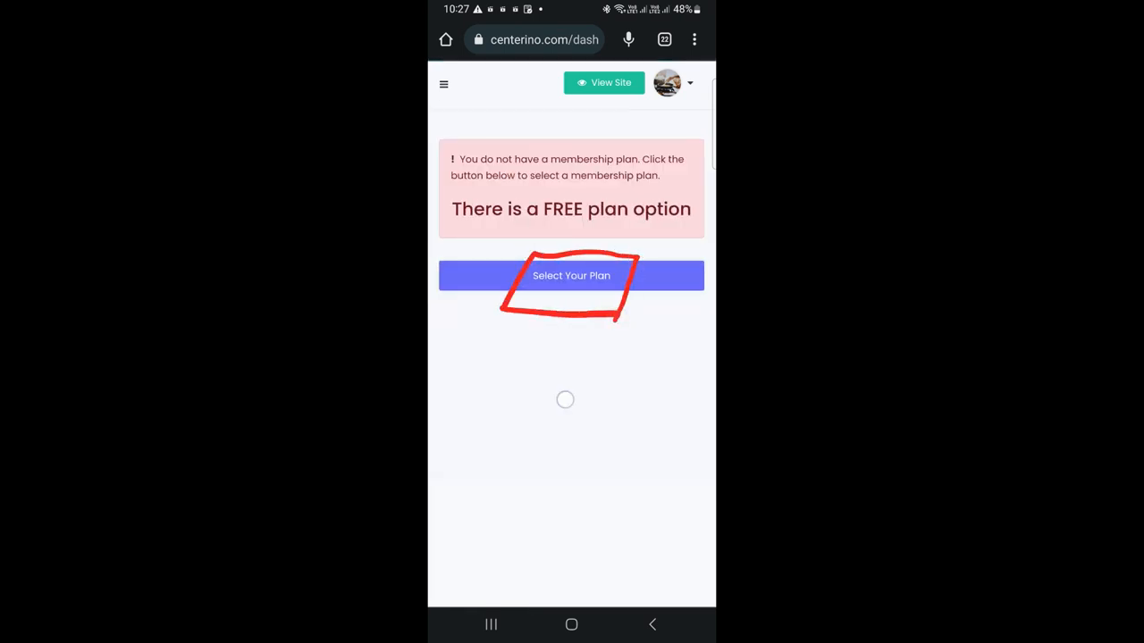
left_click(572, 275)
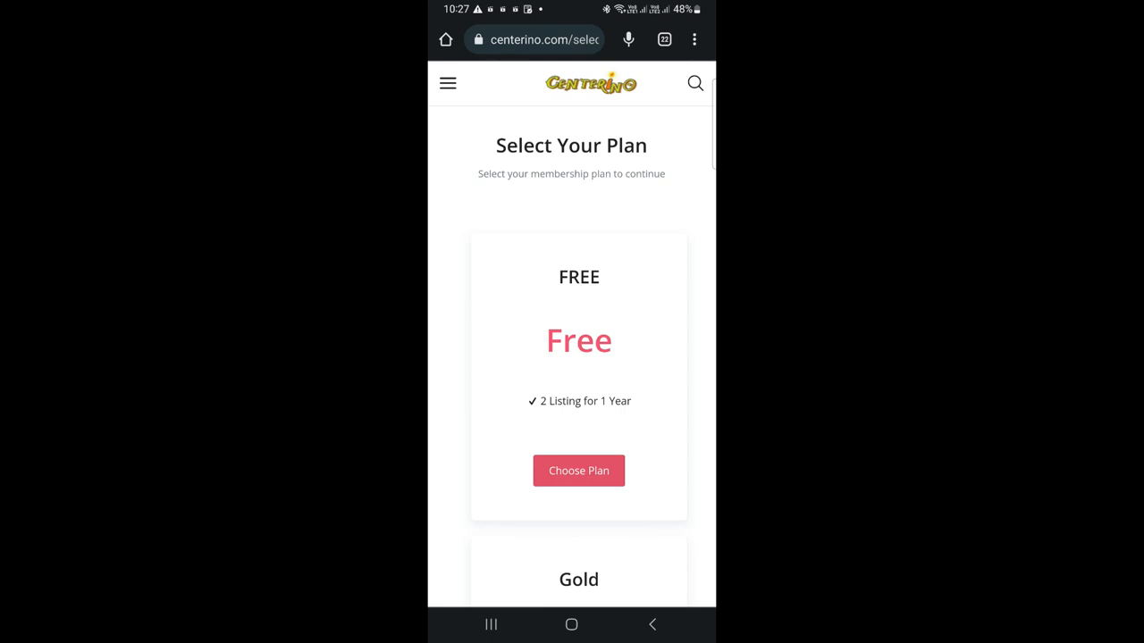
scroll("down", 3)
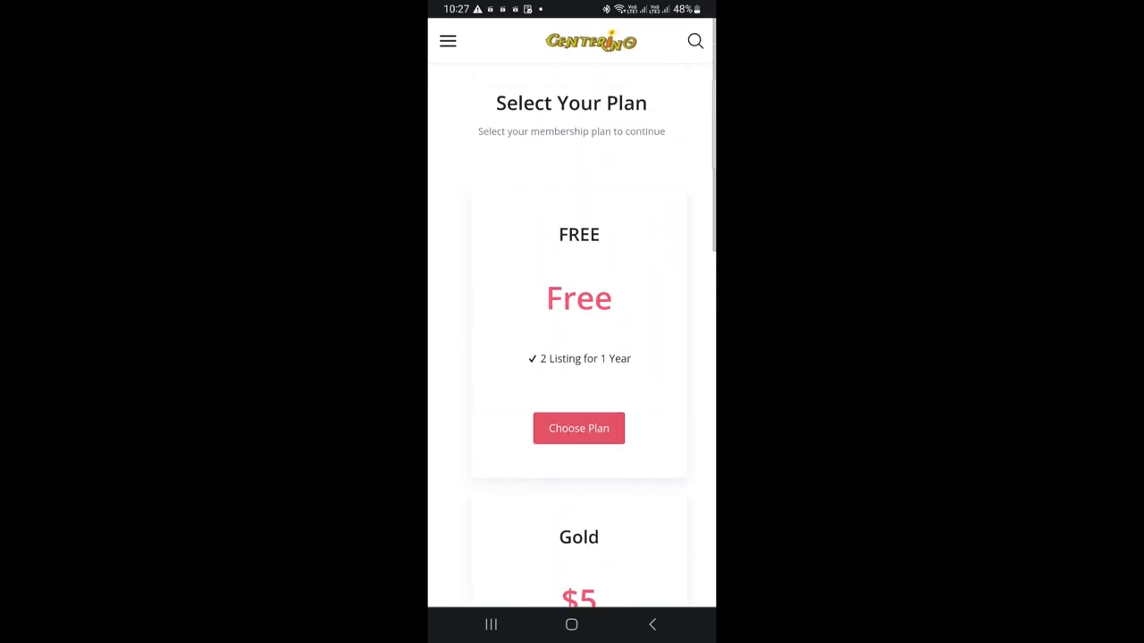
left_click(579, 428)
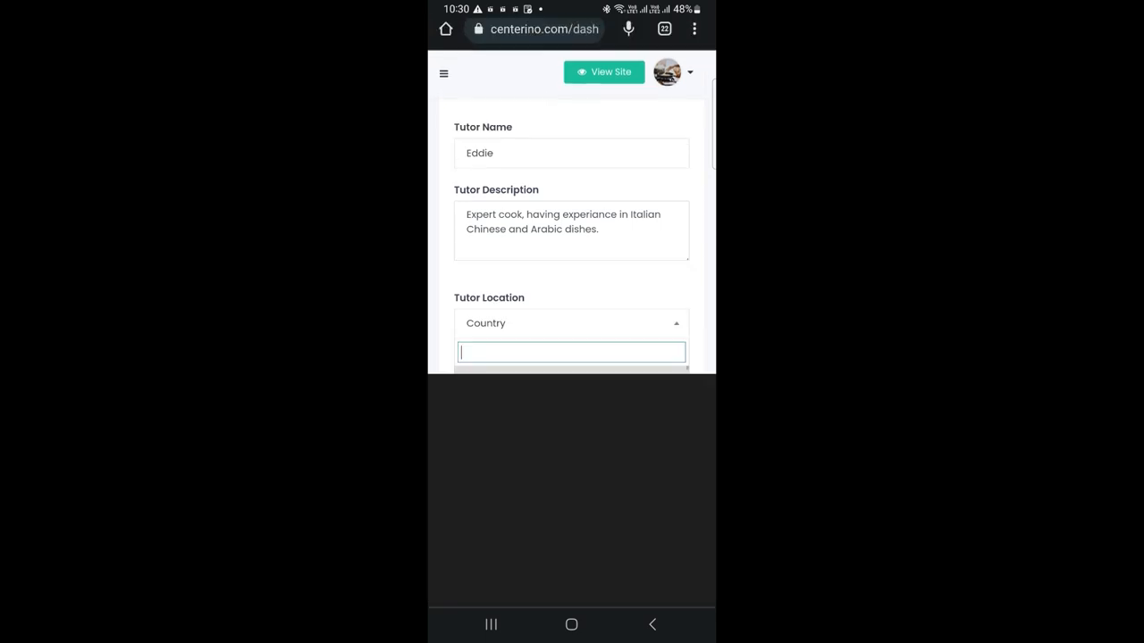
Set the location country to Algeria and save the account settings.
left_click(572, 351)
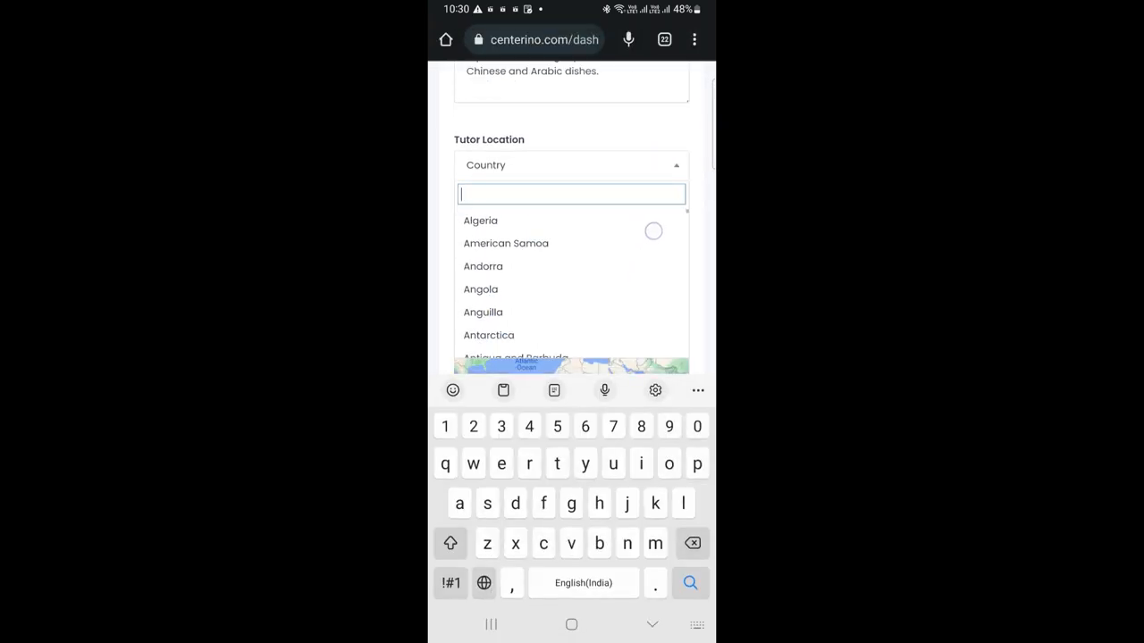
left_click(479, 220)
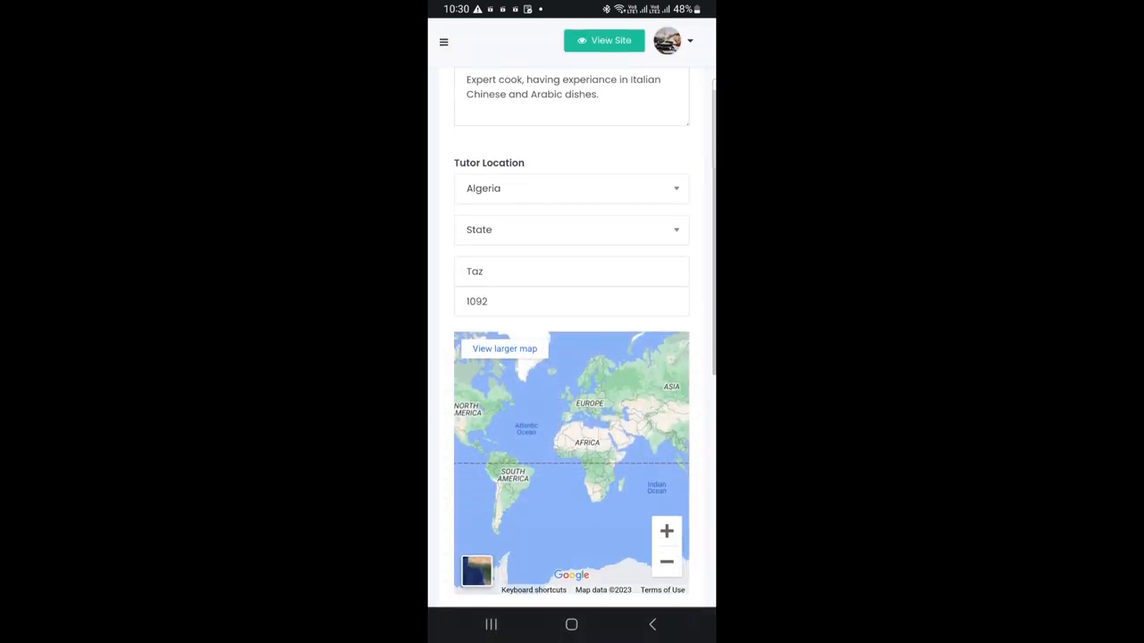
scroll("down", 3)
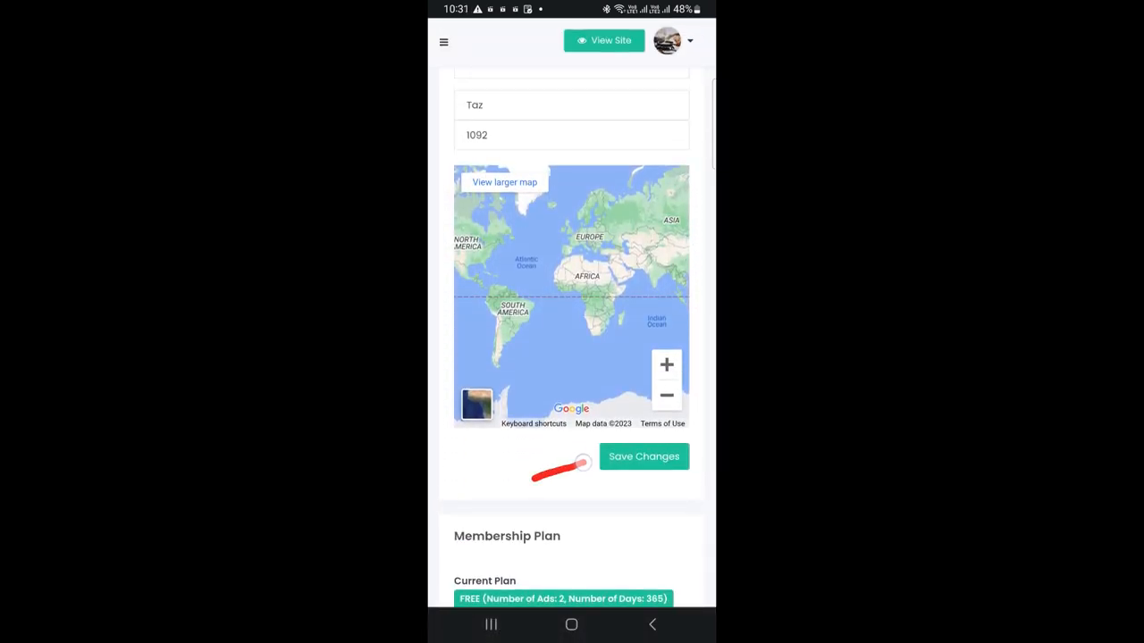
left_click(643, 458)
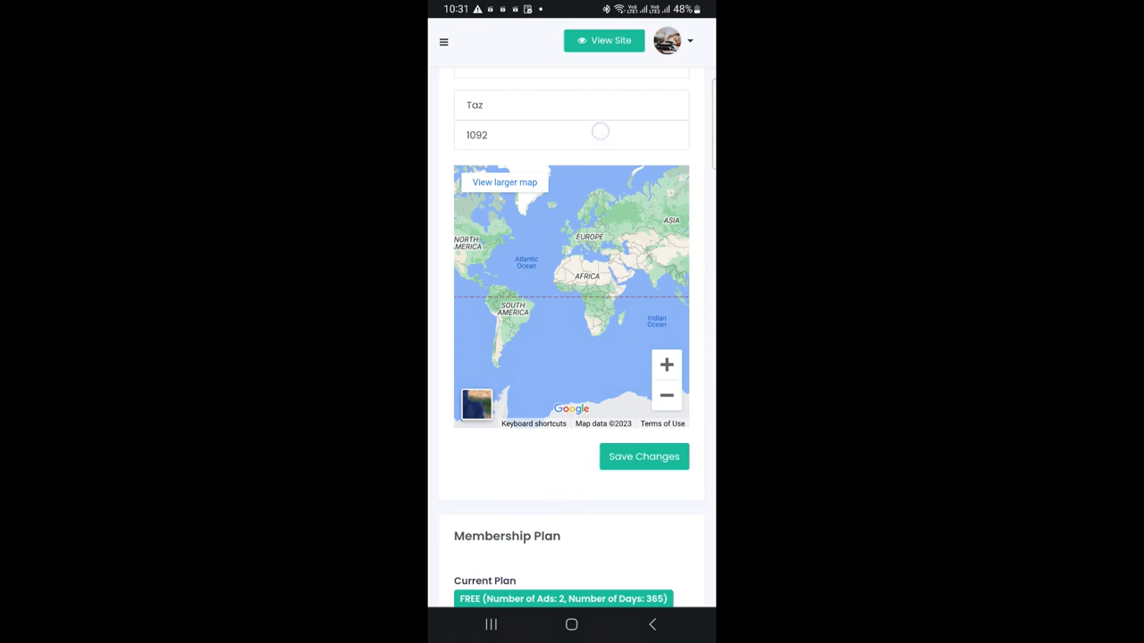
left_click(643, 457)
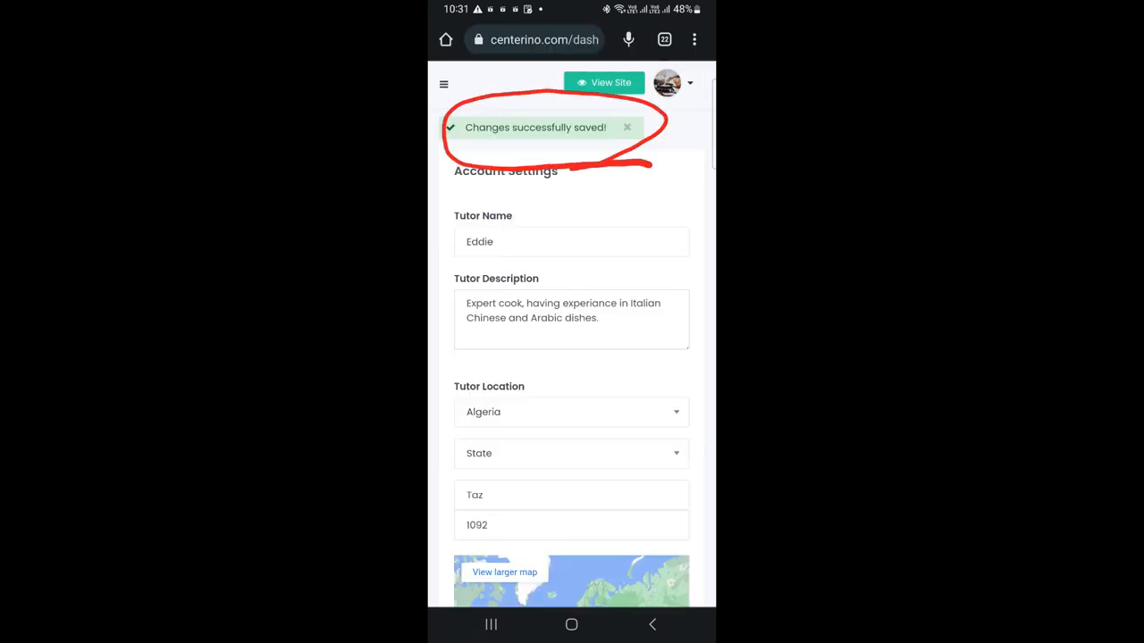
Bring the dashboard navigation back up after the settings are confirmed.
scroll("down", 3)
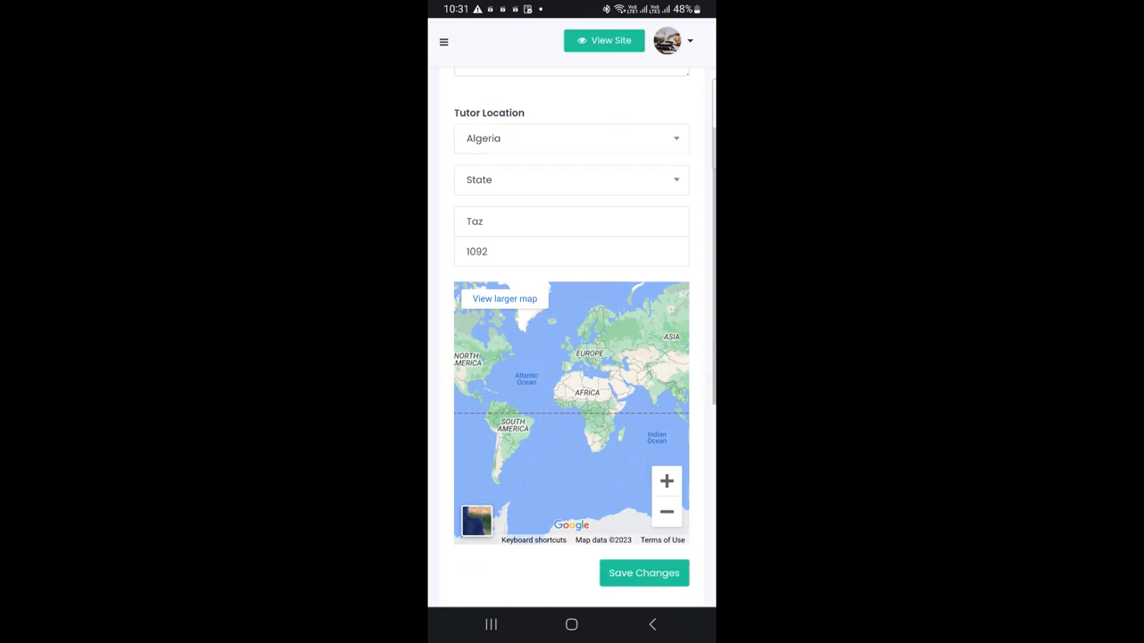
scroll("down", 3)
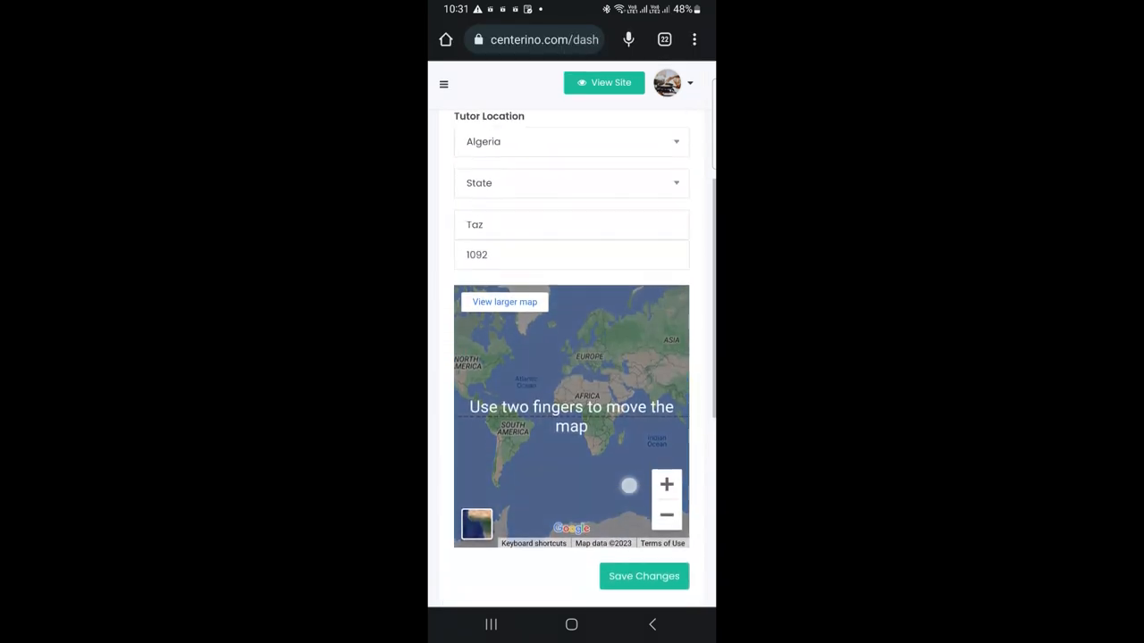
left_click(643, 576)
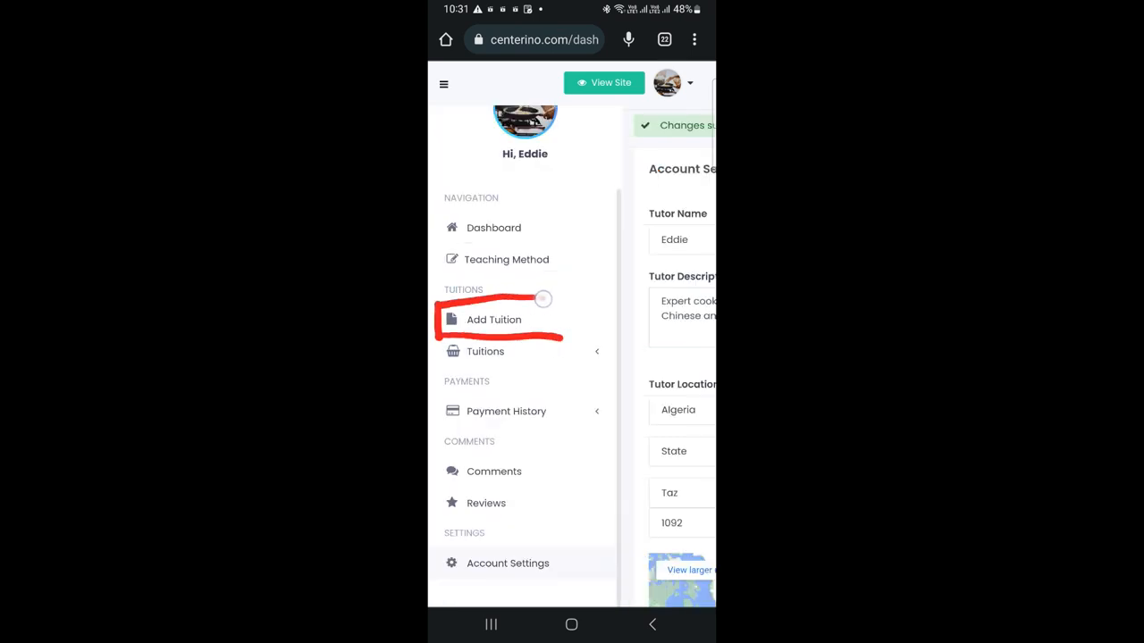
Start a new tuition listing with the cooking photo uploaded as its main image.
left_click(493, 318)
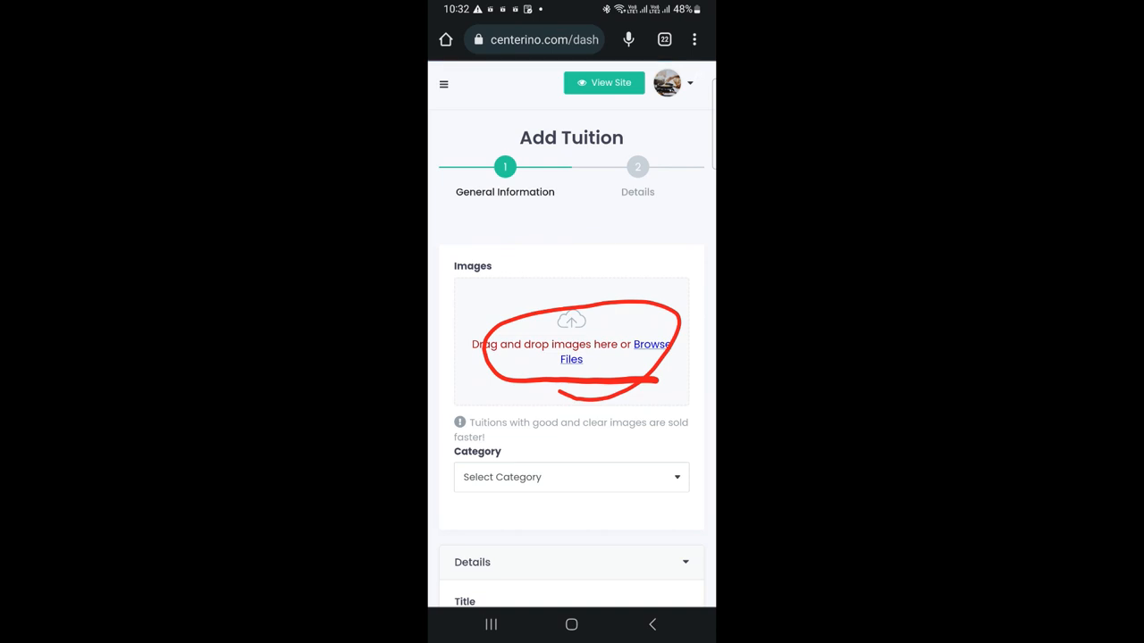
left_click(650, 351)
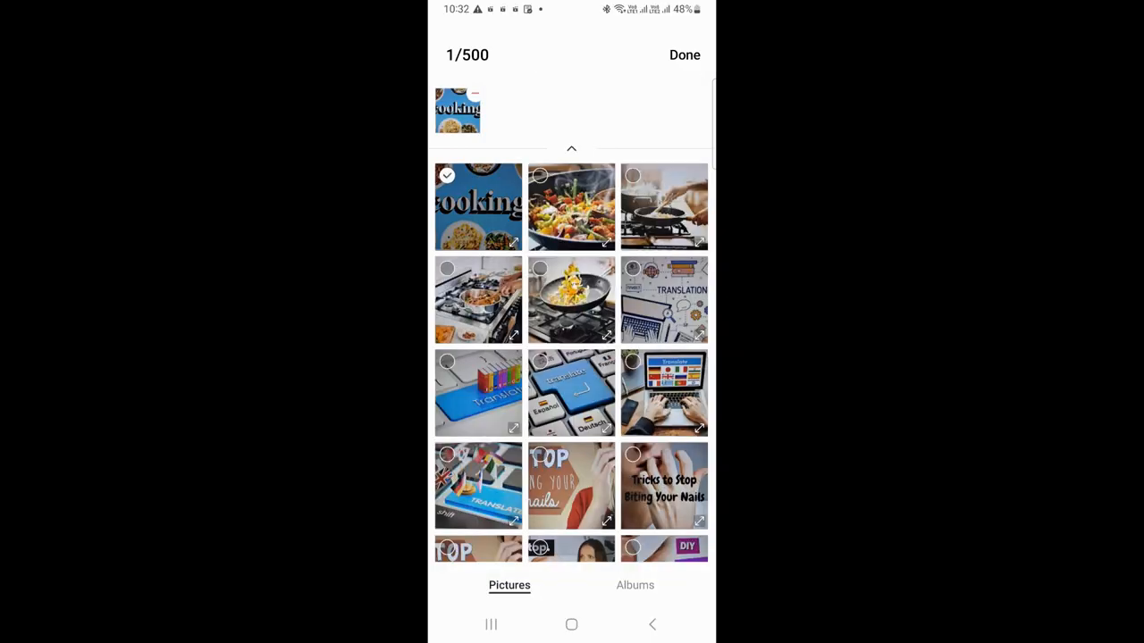
left_click(684, 54)
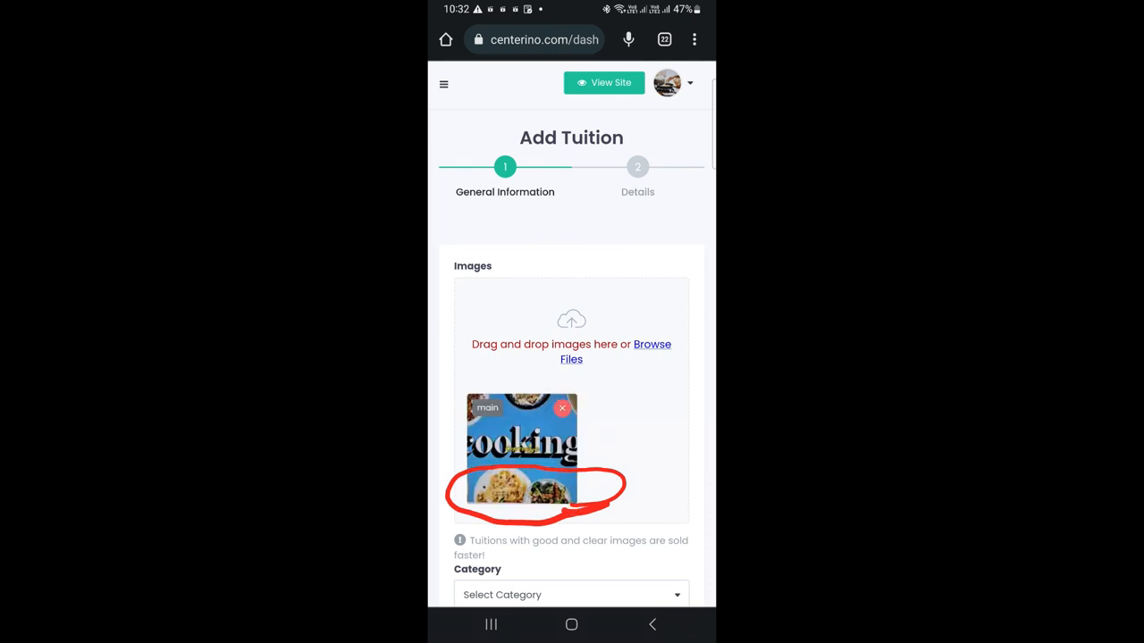
scroll("down", 3)
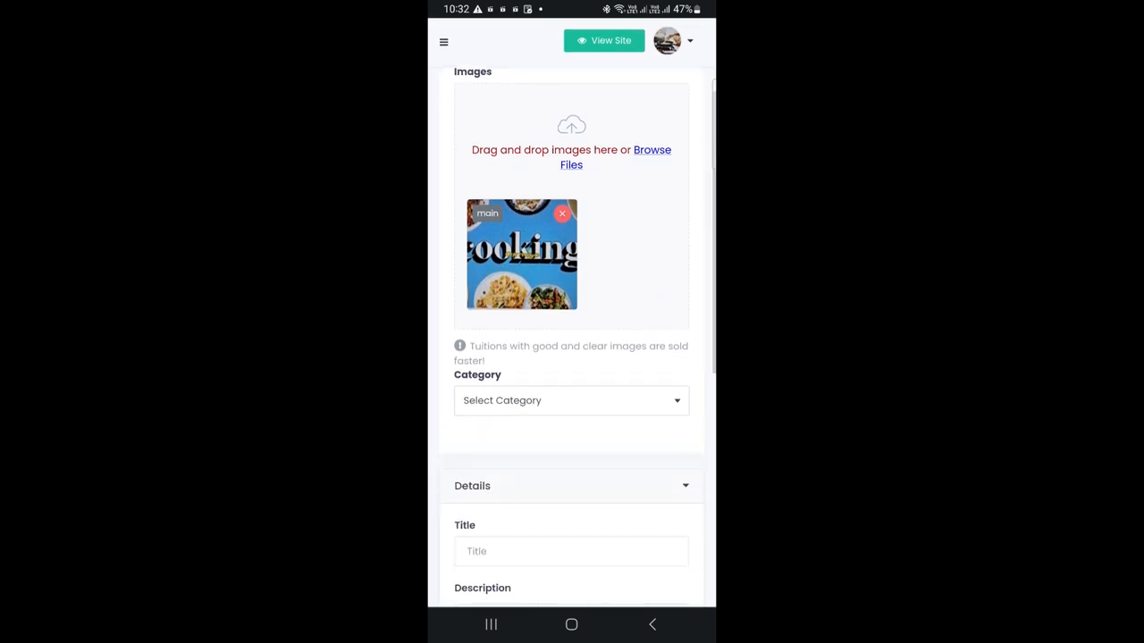
Fill the description and SEO title 'Learn cooking from The expert s', then save and continue to details.
left_click(572, 400)
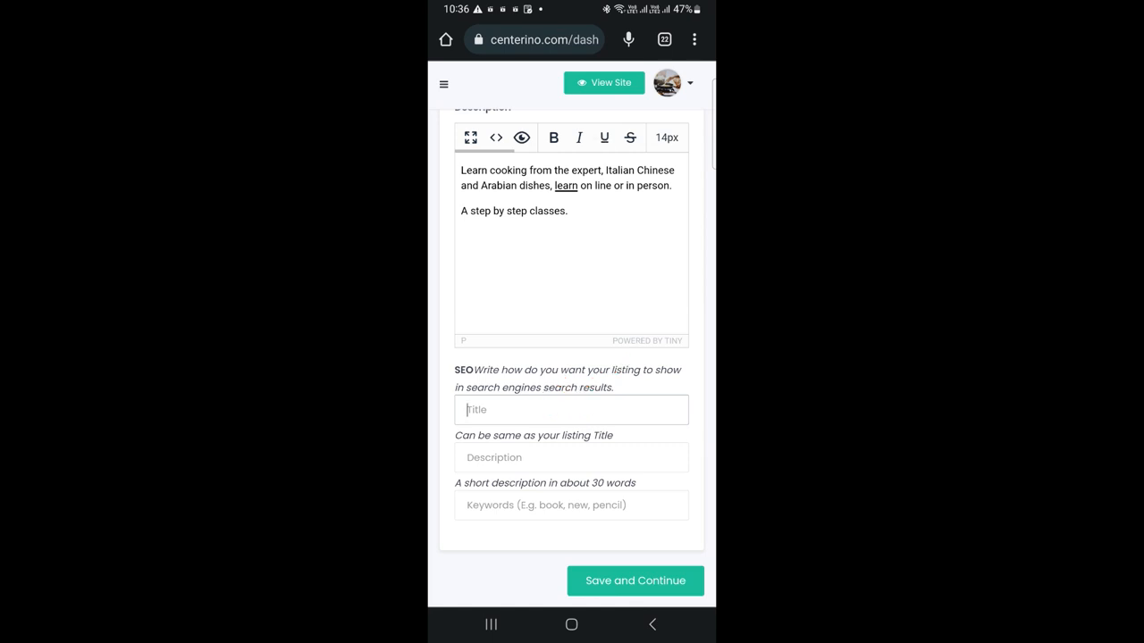
left_click(572, 410)
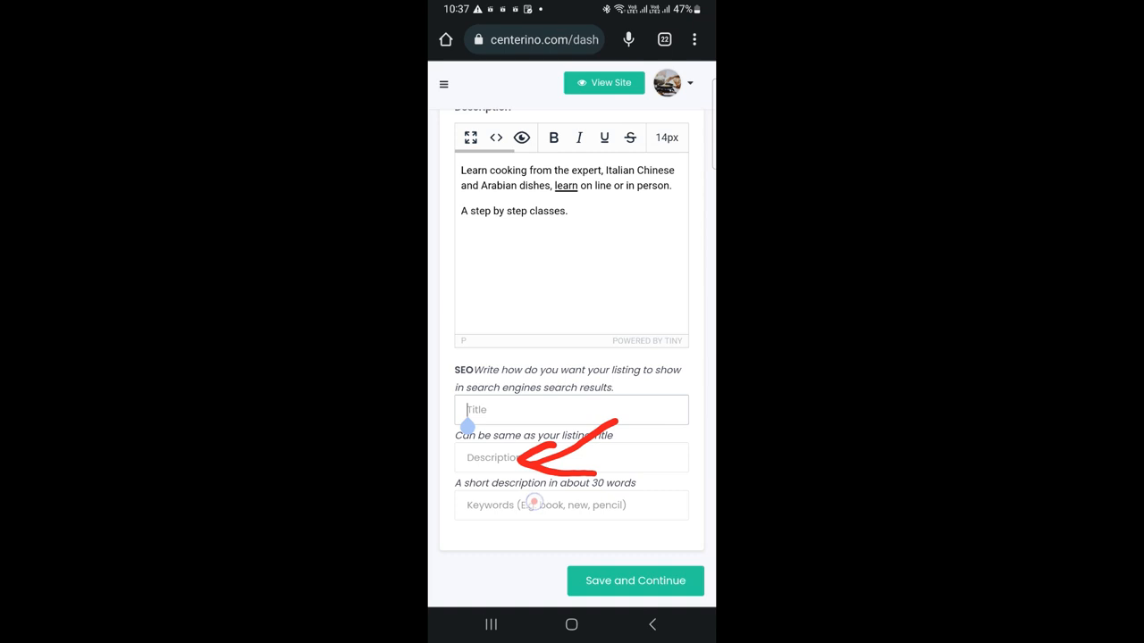
type("Learn cooking from The expert step by step")
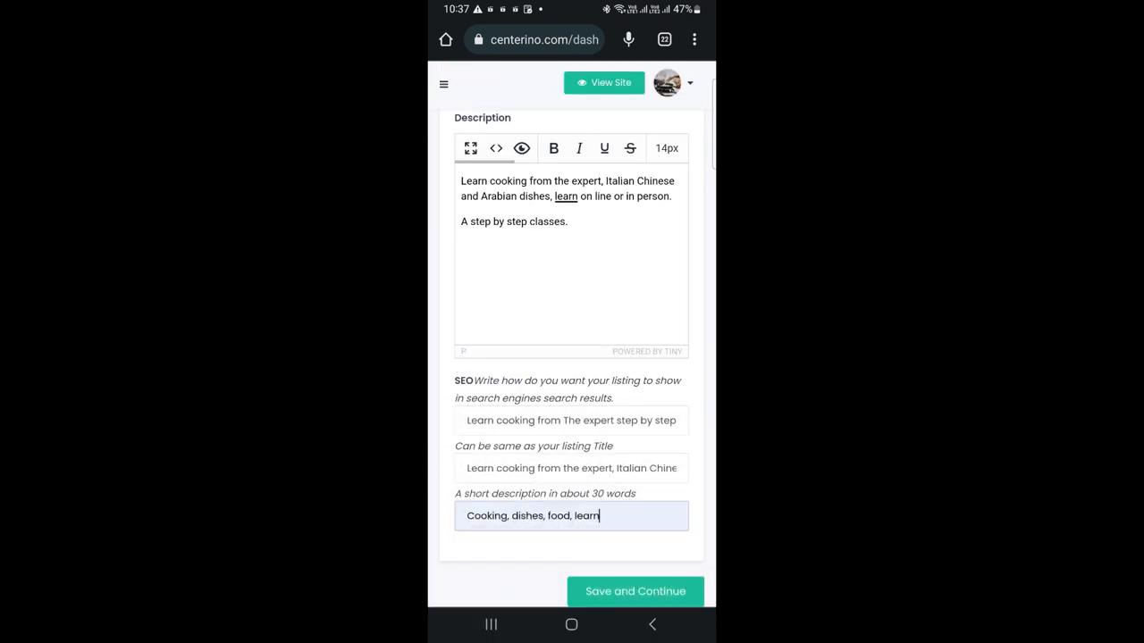
left_click(634, 589)
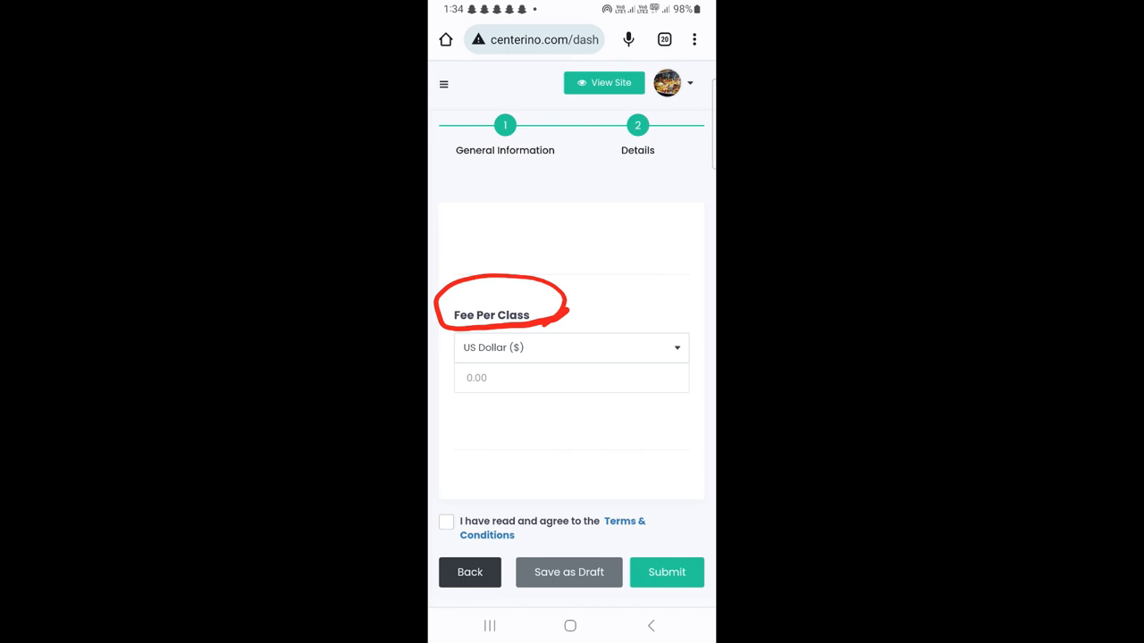
Set Fee Per Class to 500 Indian rupees, agree to the terms and submit the listing.
left_click(570, 347)
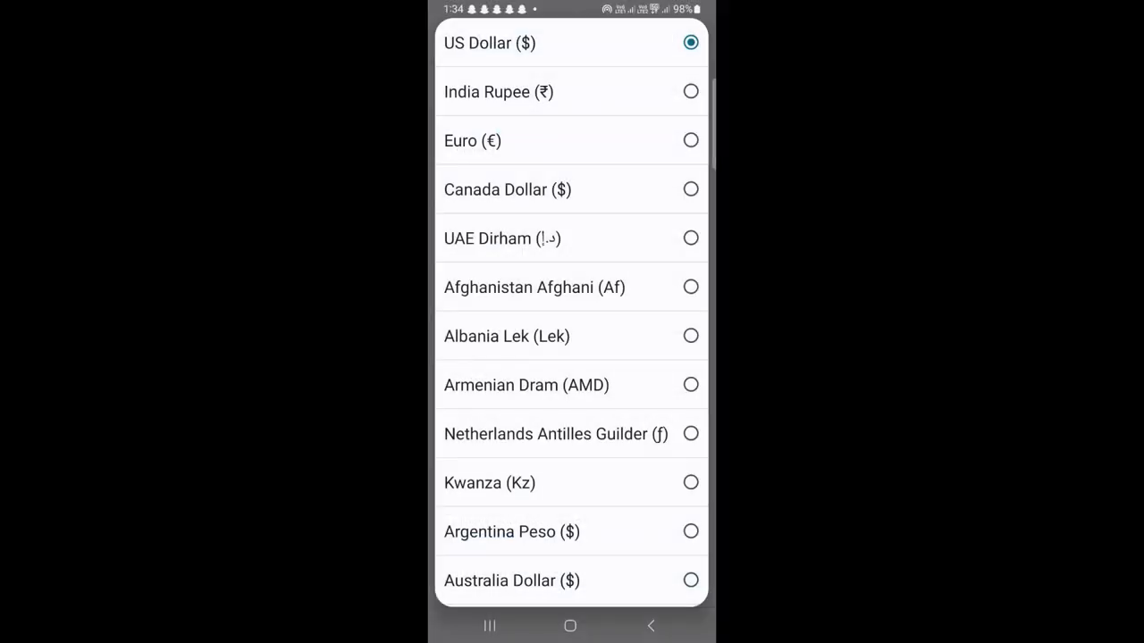
scroll("down", 3)
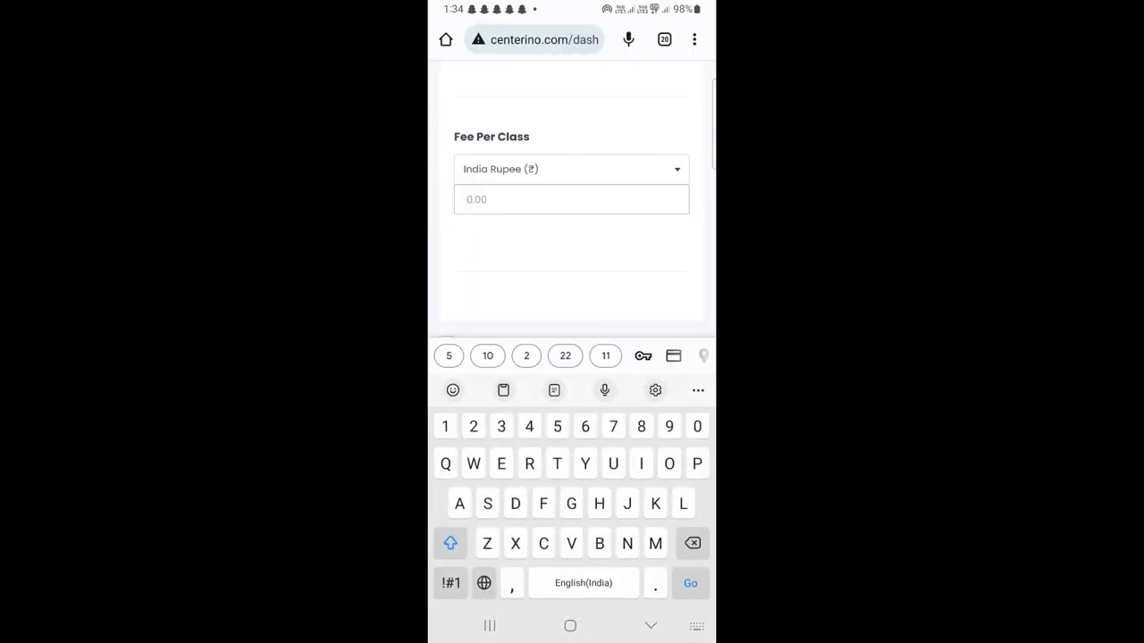
type("500")
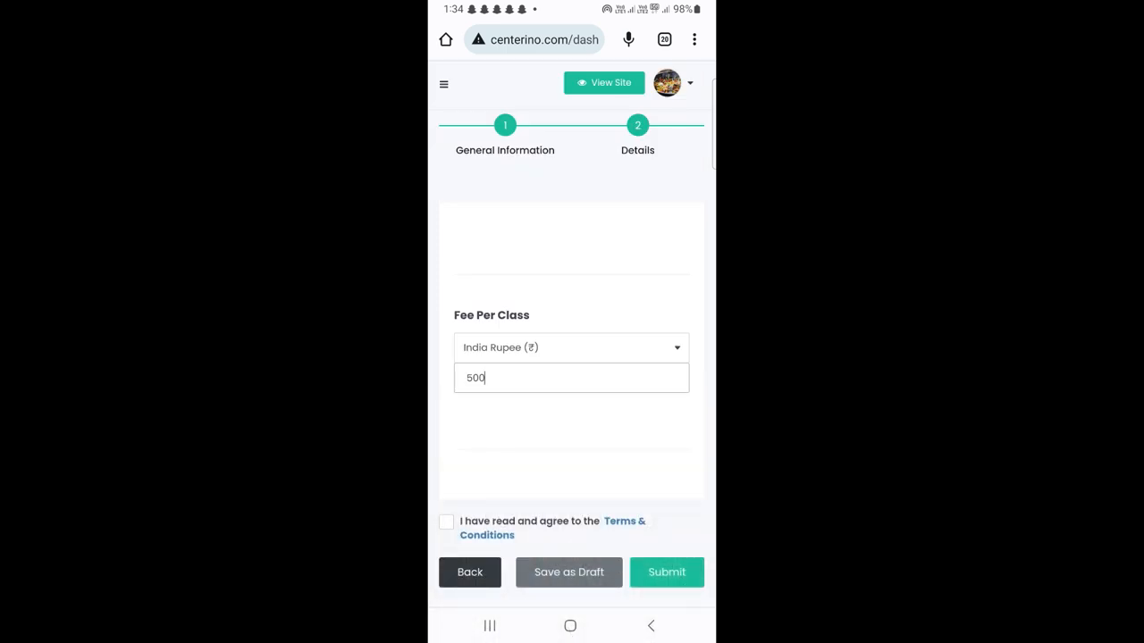
left_click(446, 522)
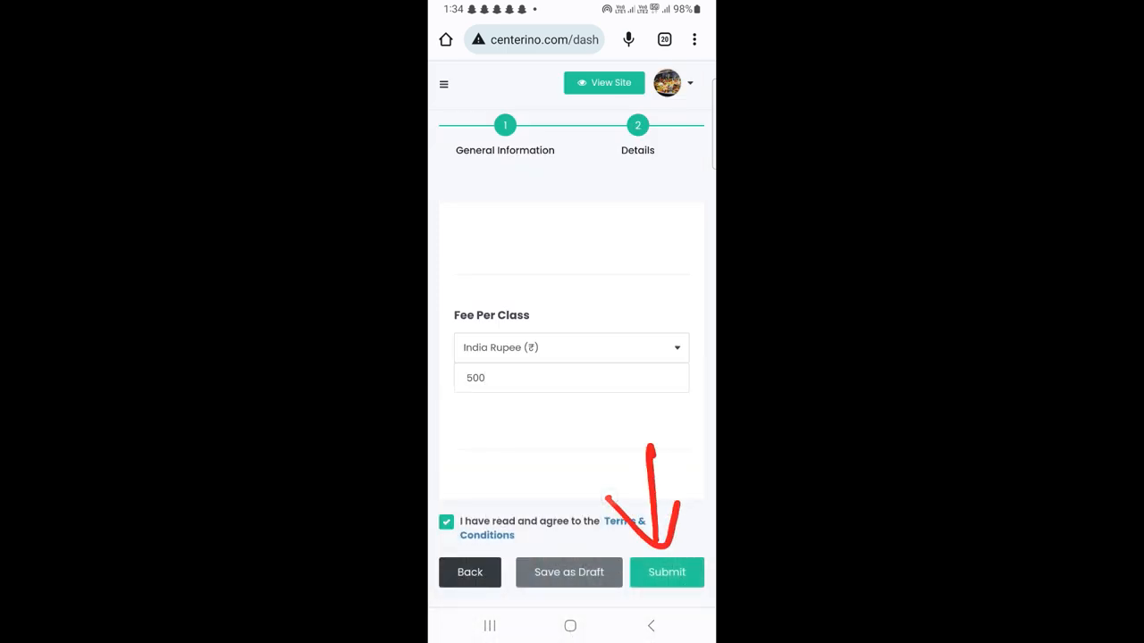
left_click(666, 572)
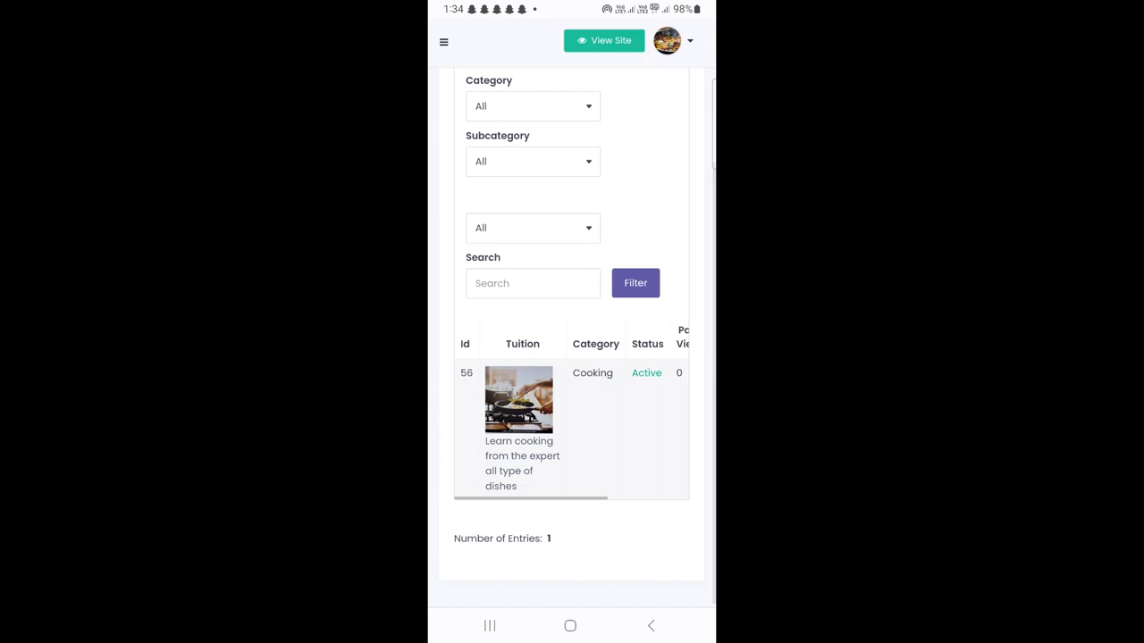
Follow the View Tuition link in the success message to the public cooking listing.
scroll("right", 3)
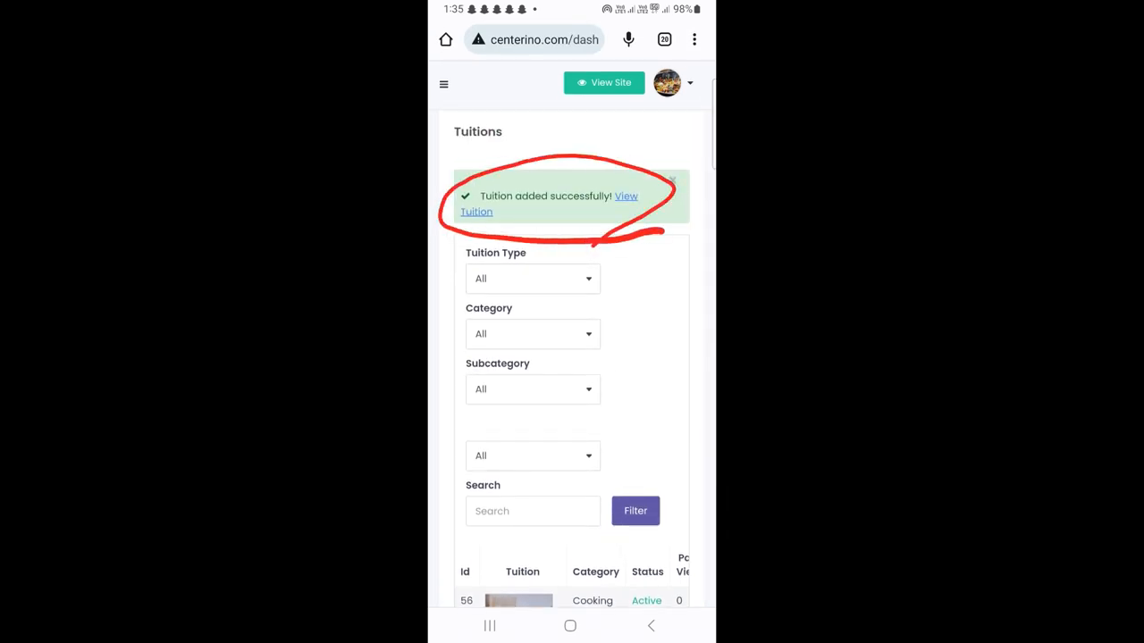
left_click(475, 211)
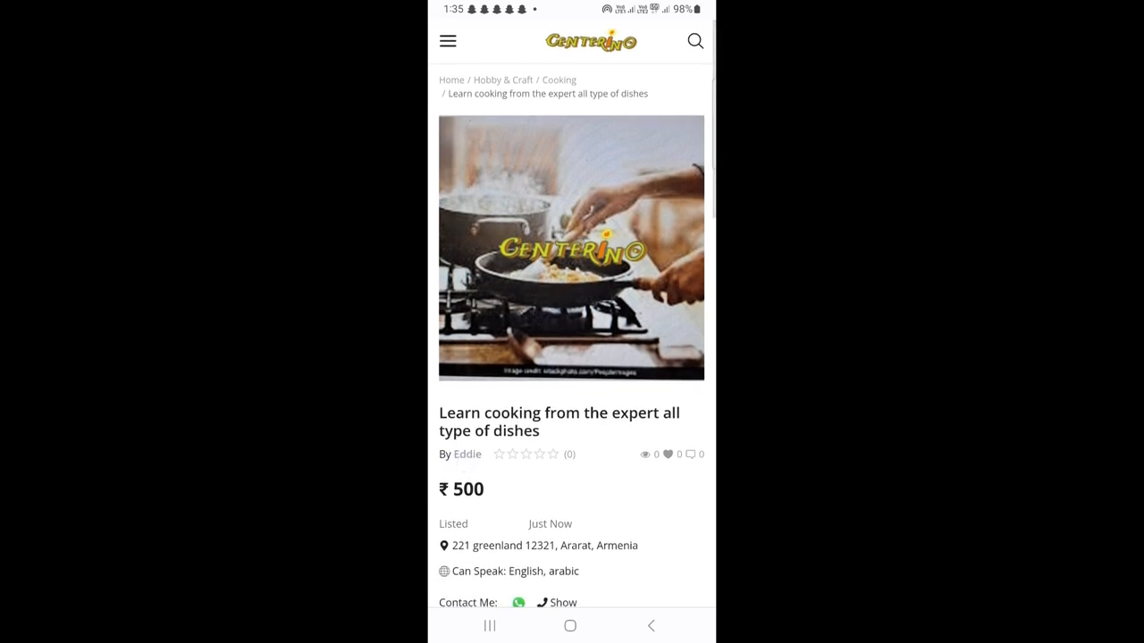
scroll("down", 3)
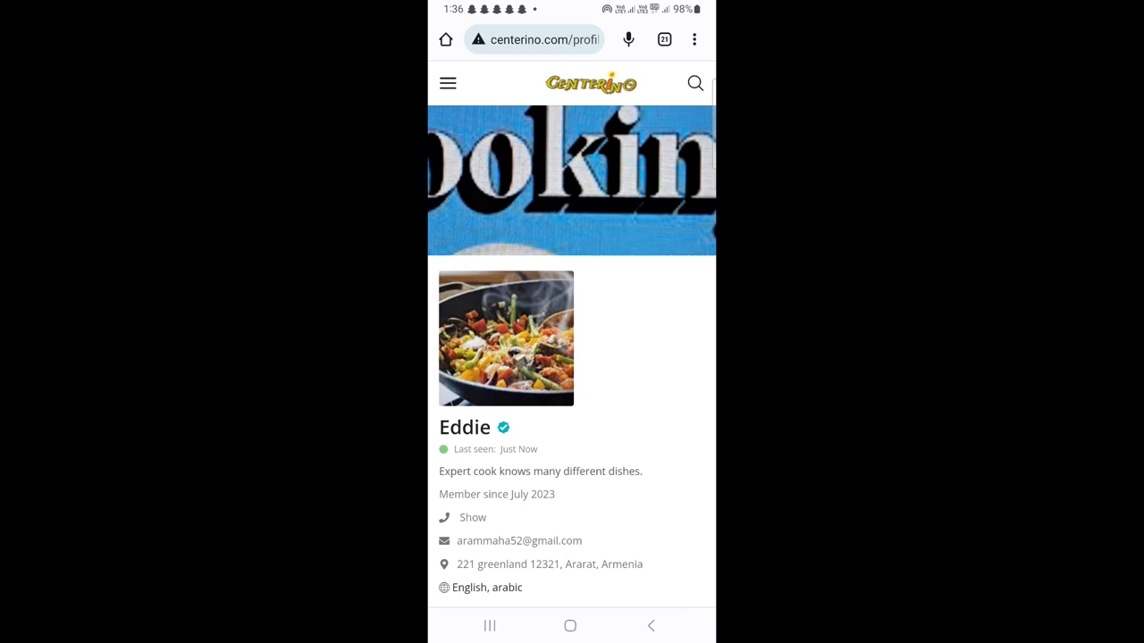
scroll("down", 3)
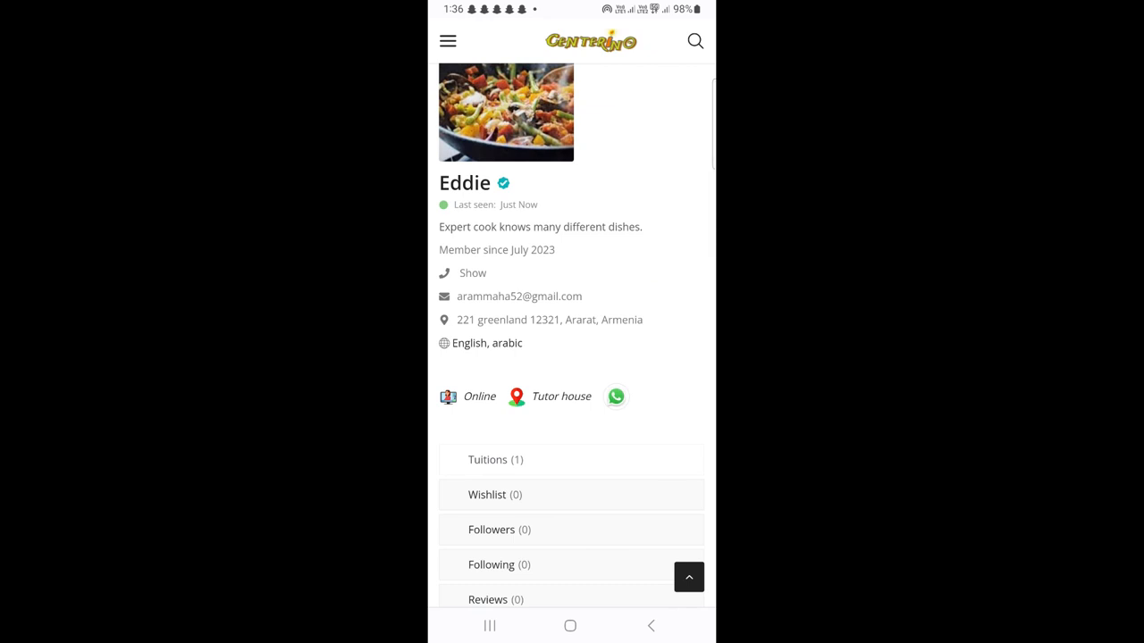
scroll("down", 3)
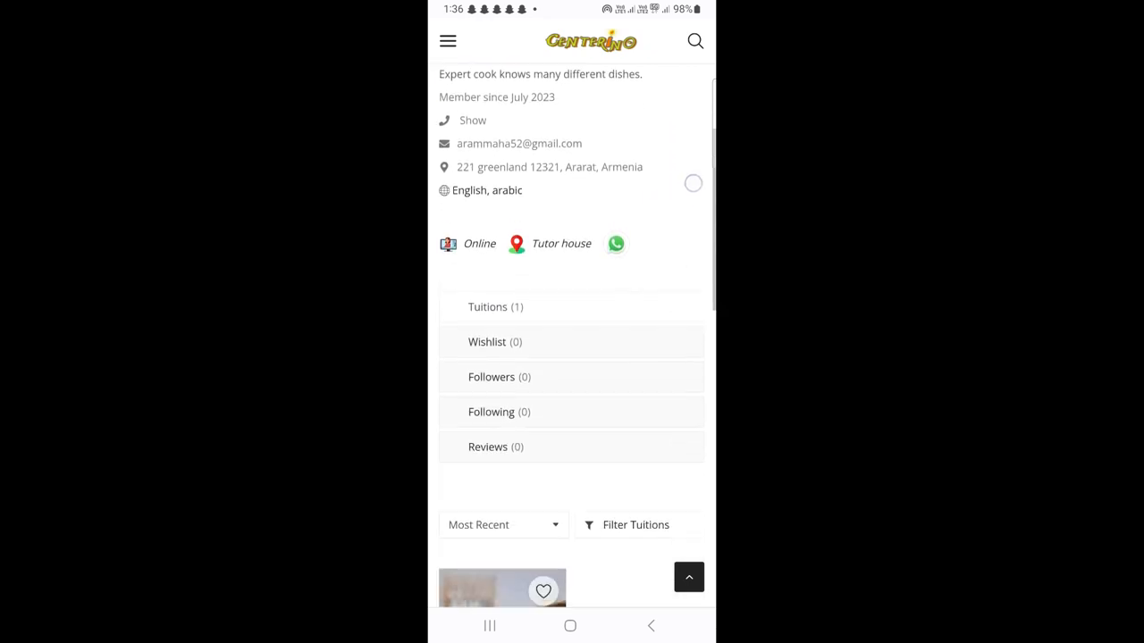
scroll("down", 3)
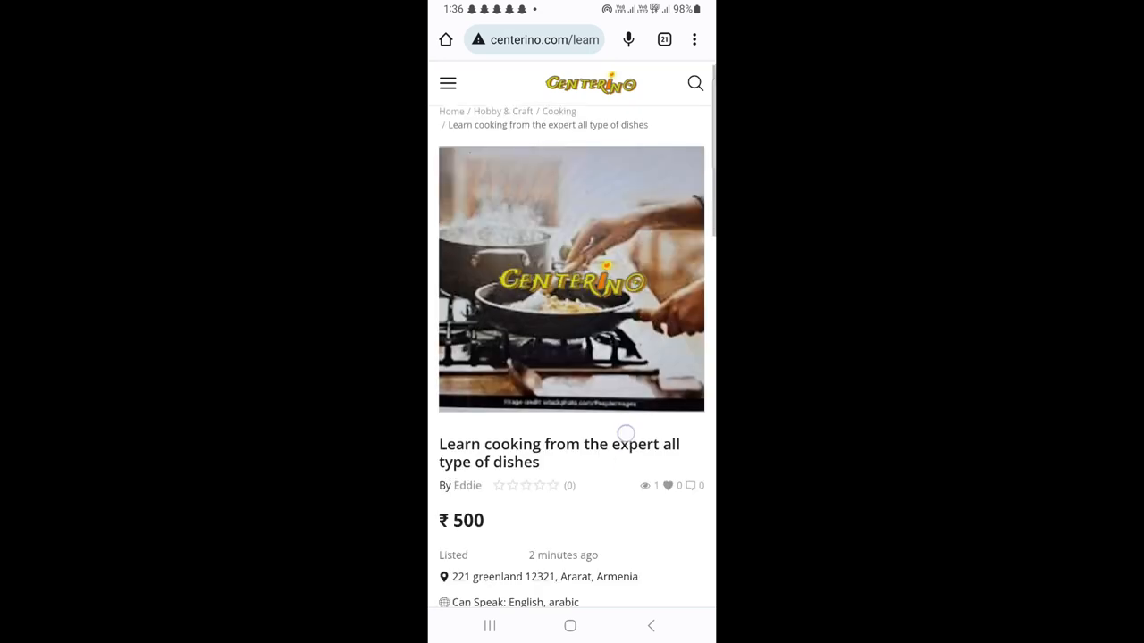
scroll("down", 3)
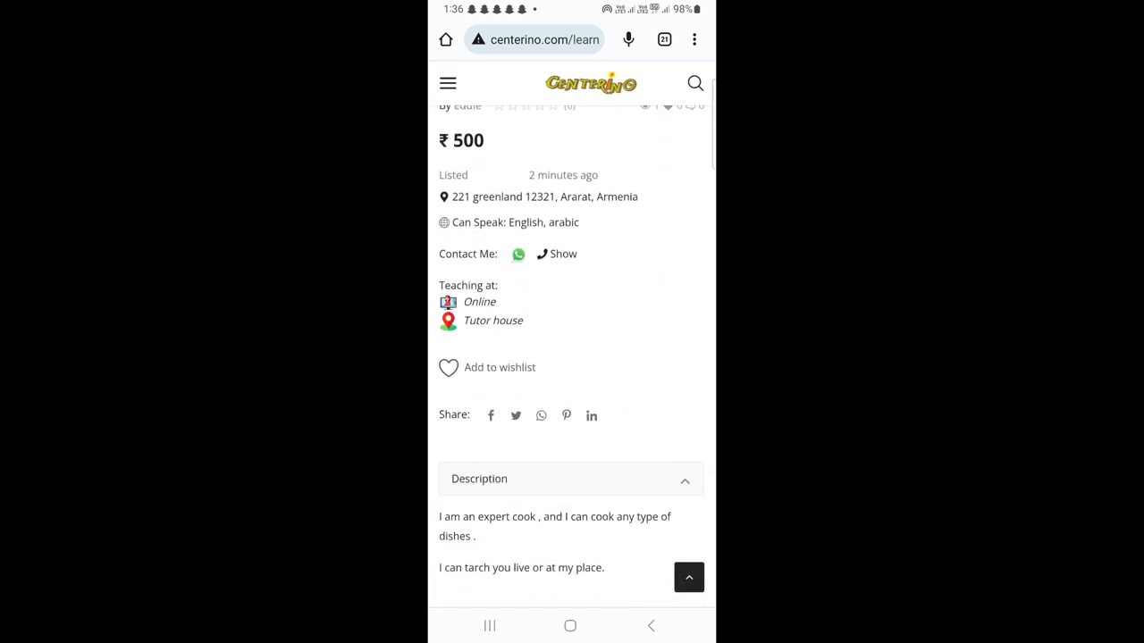